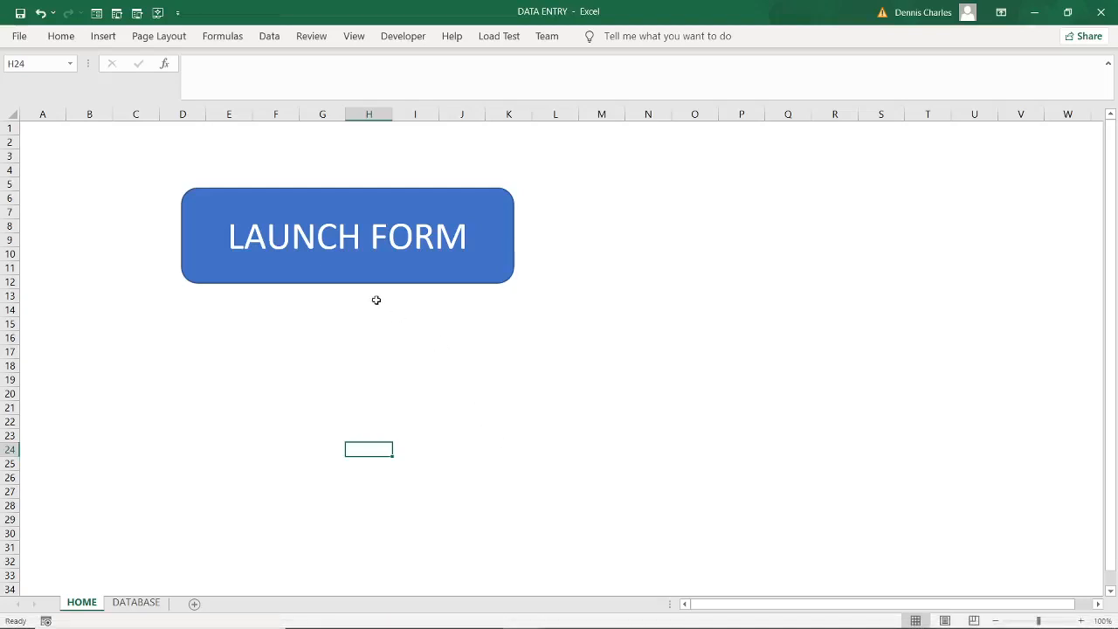
{"action": "mouse_move", "coordinate": [369, 298]}
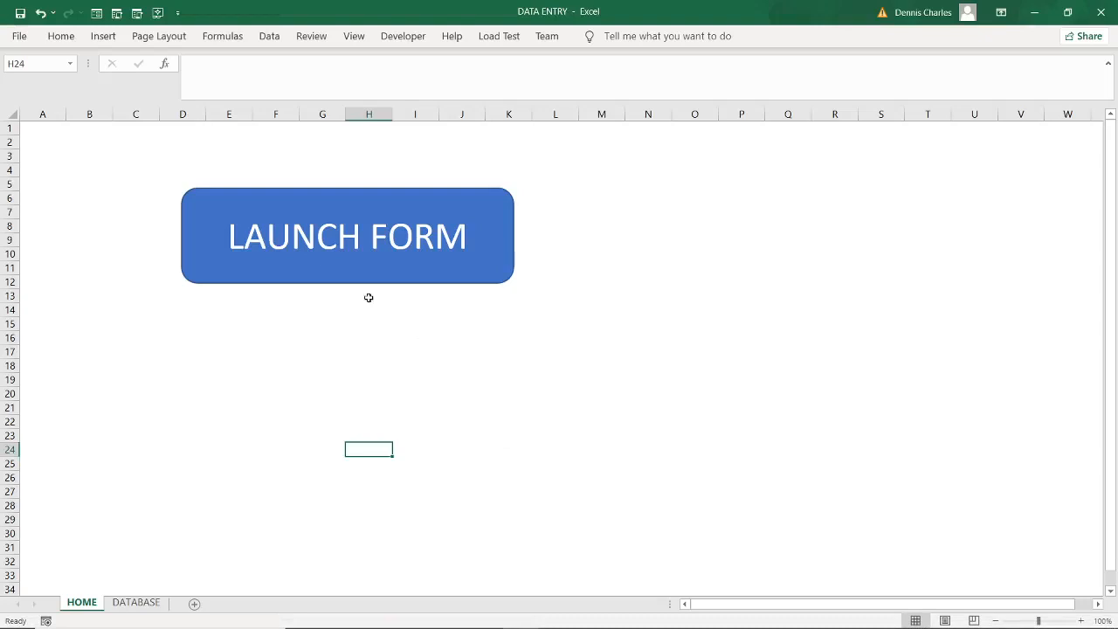
{"action": "mouse_move", "coordinate": [407, 284]}
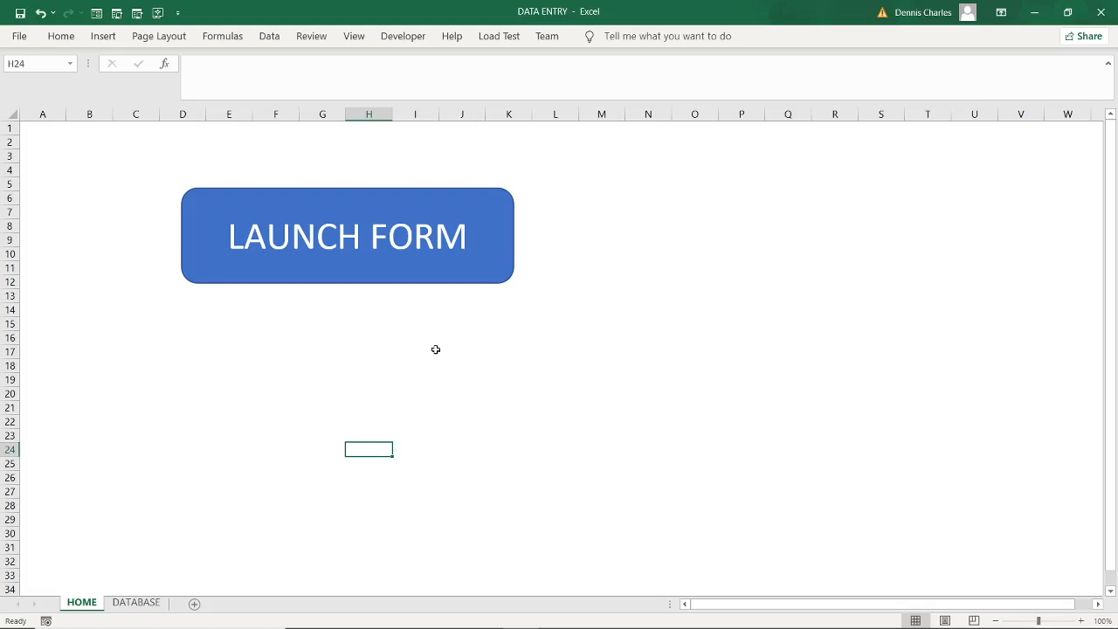
- Launch the student data entry form and put the cursor in the ADMNO box
{"action": "left_click", "coordinate": [347, 235]}
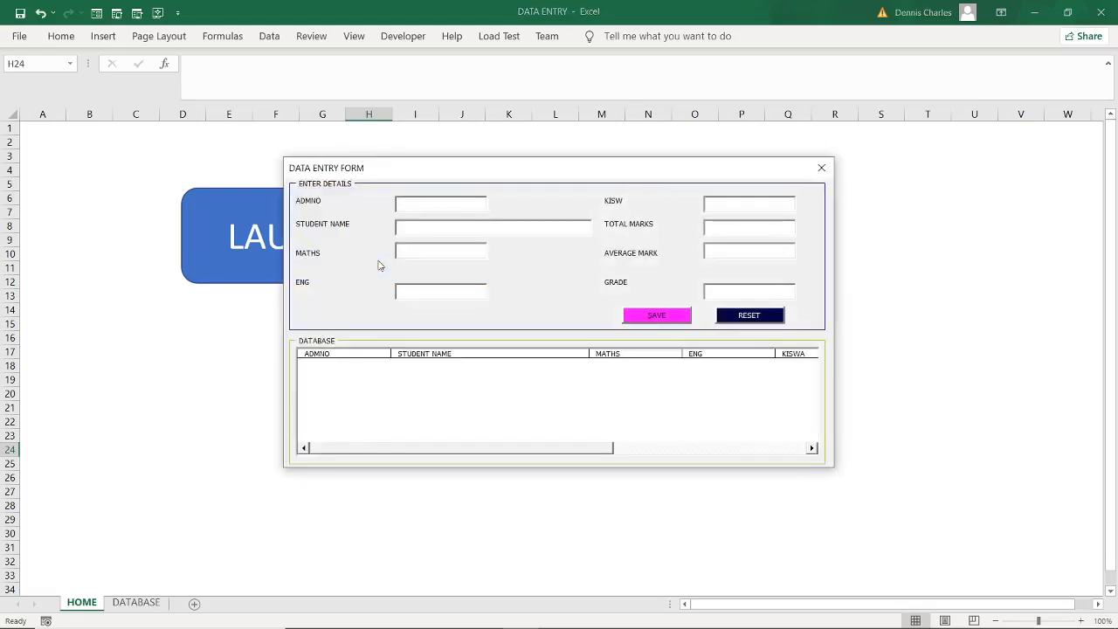
{"action": "left_click", "coordinate": [441, 203]}
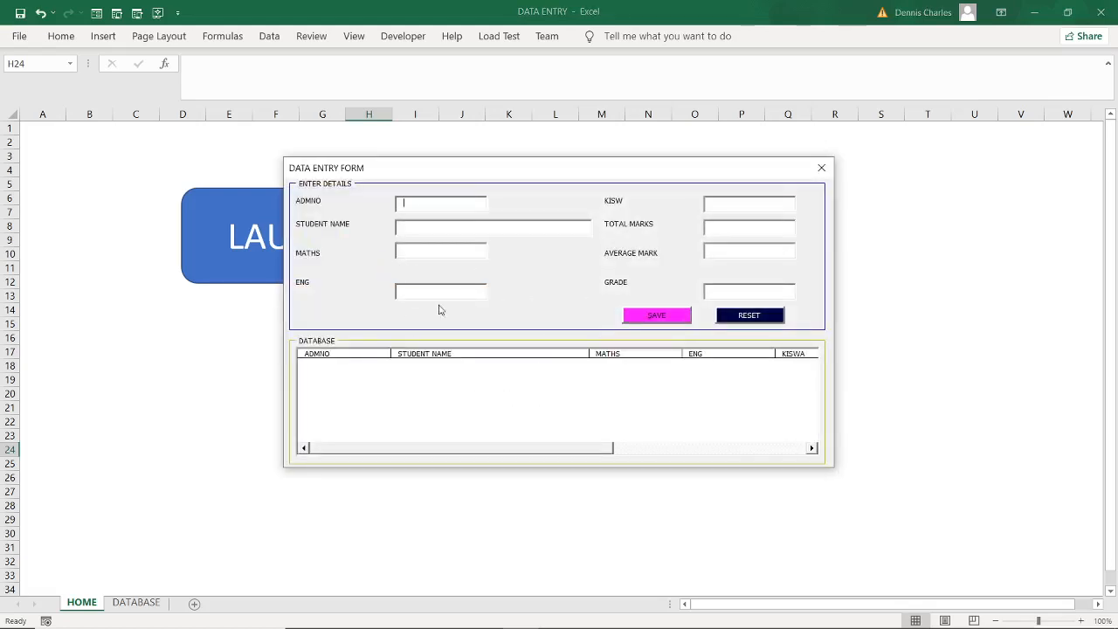
{"action": "mouse_move", "coordinate": [737, 349]}
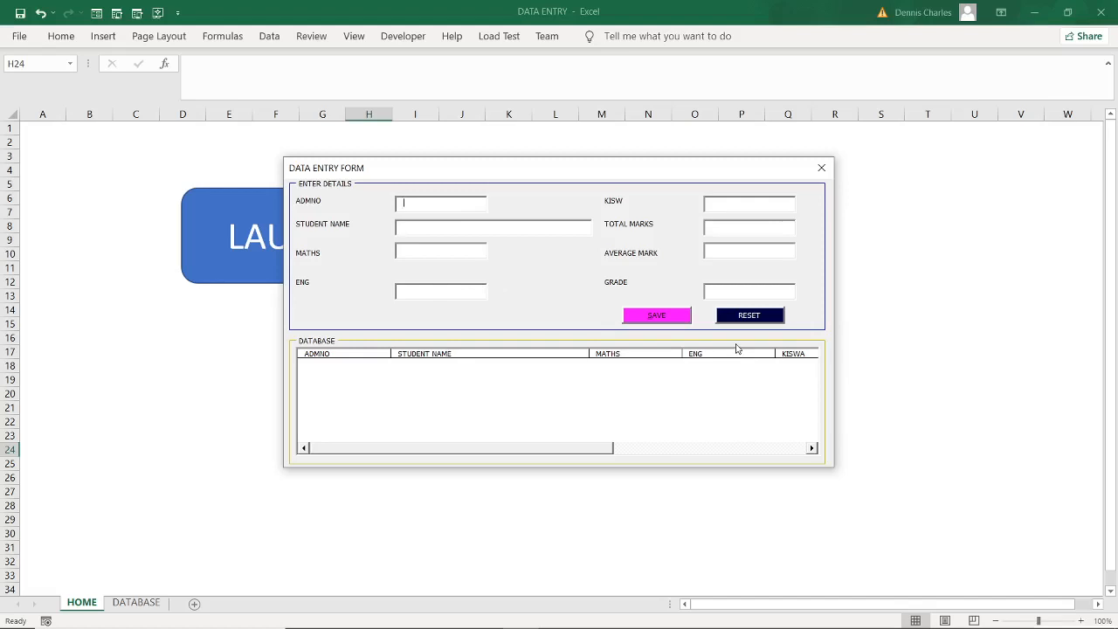
{"action": "mouse_move", "coordinate": [730, 282]}
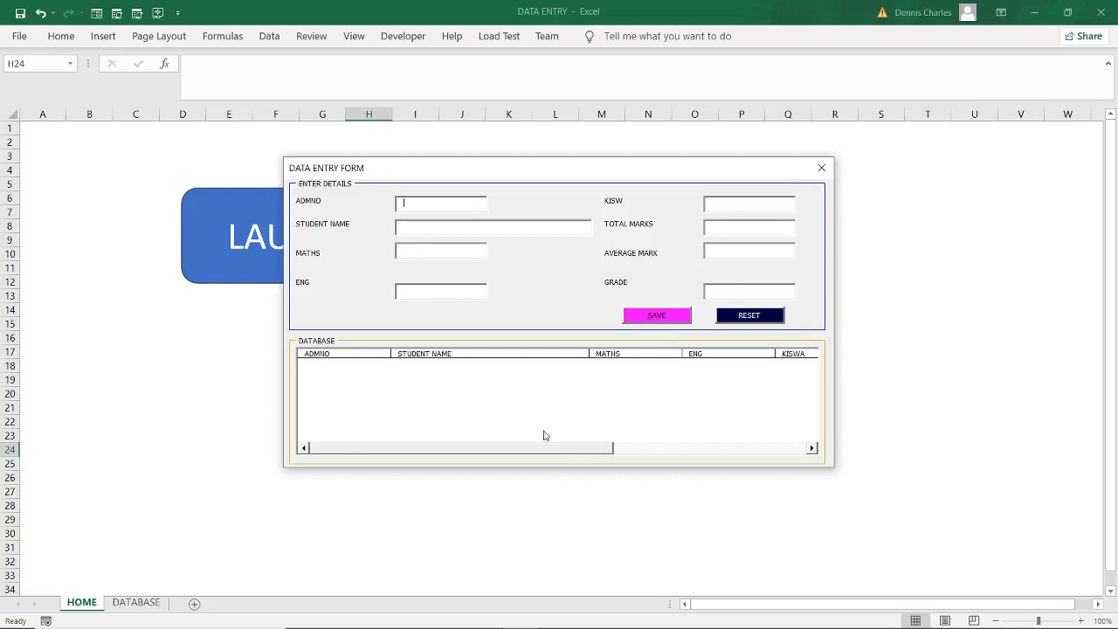
{"action": "mouse_move", "coordinate": [539, 435]}
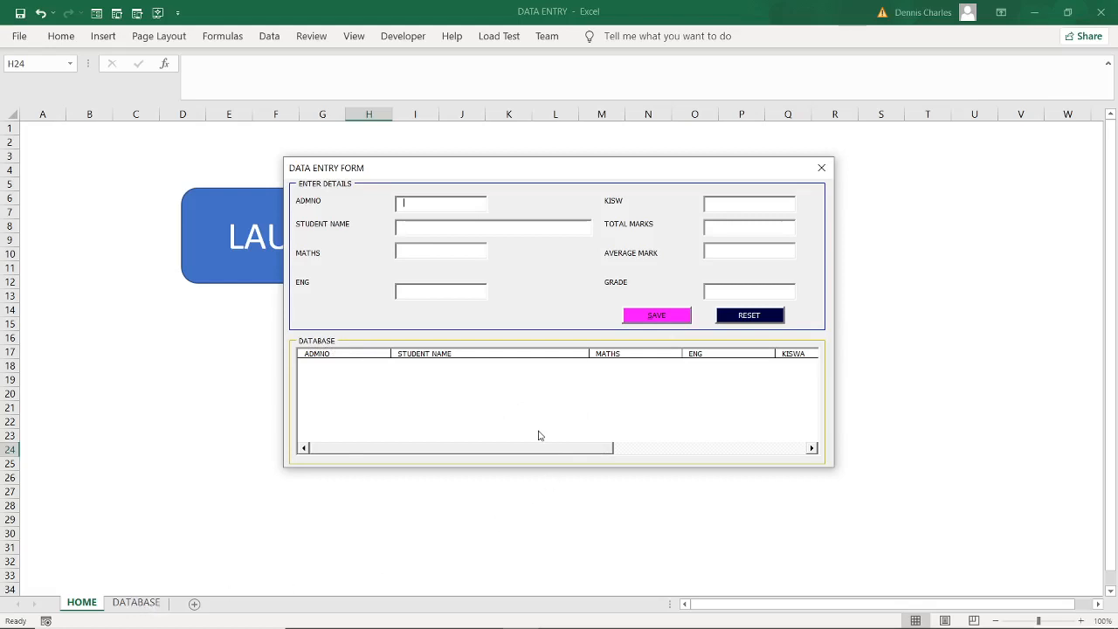
{"action": "mouse_move", "coordinate": [516, 404]}
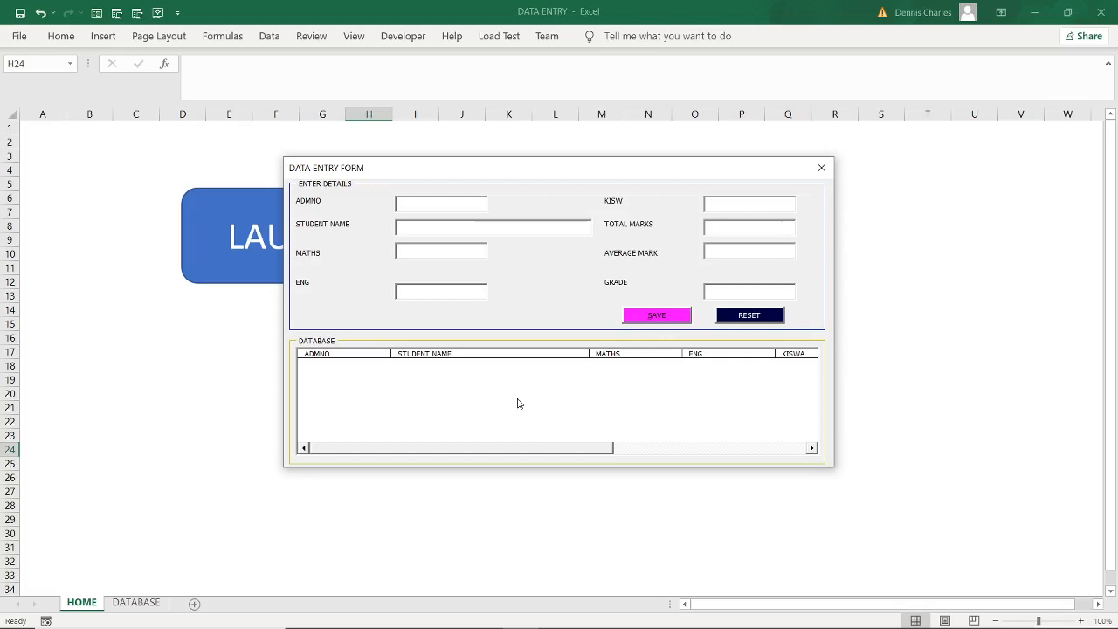
{"action": "mouse_move", "coordinate": [172, 573]}
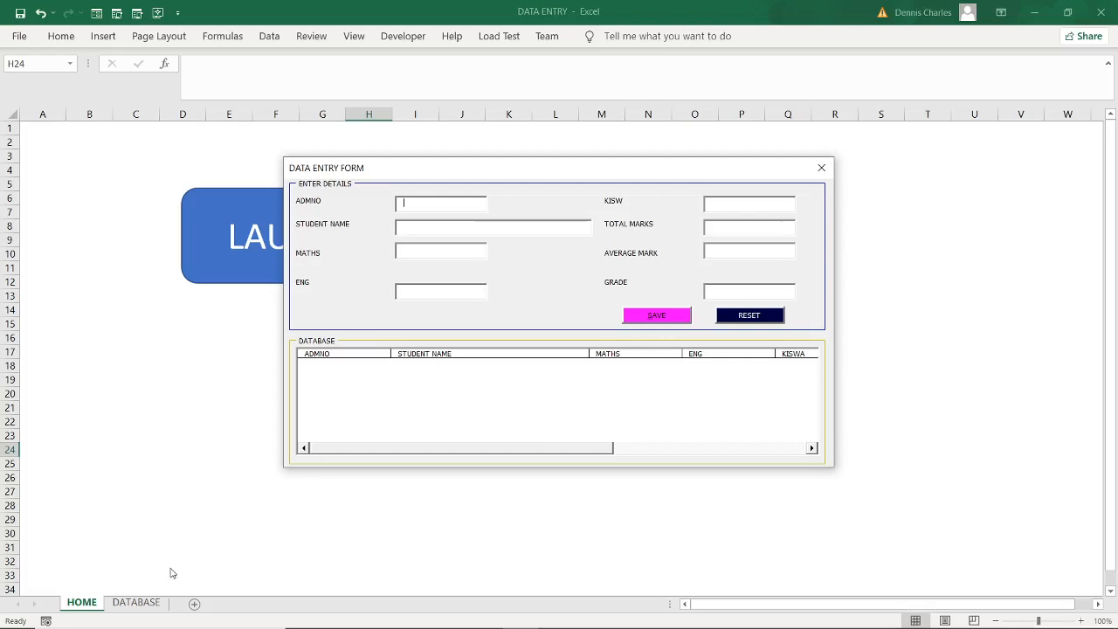
{"action": "mouse_move", "coordinate": [477, 357]}
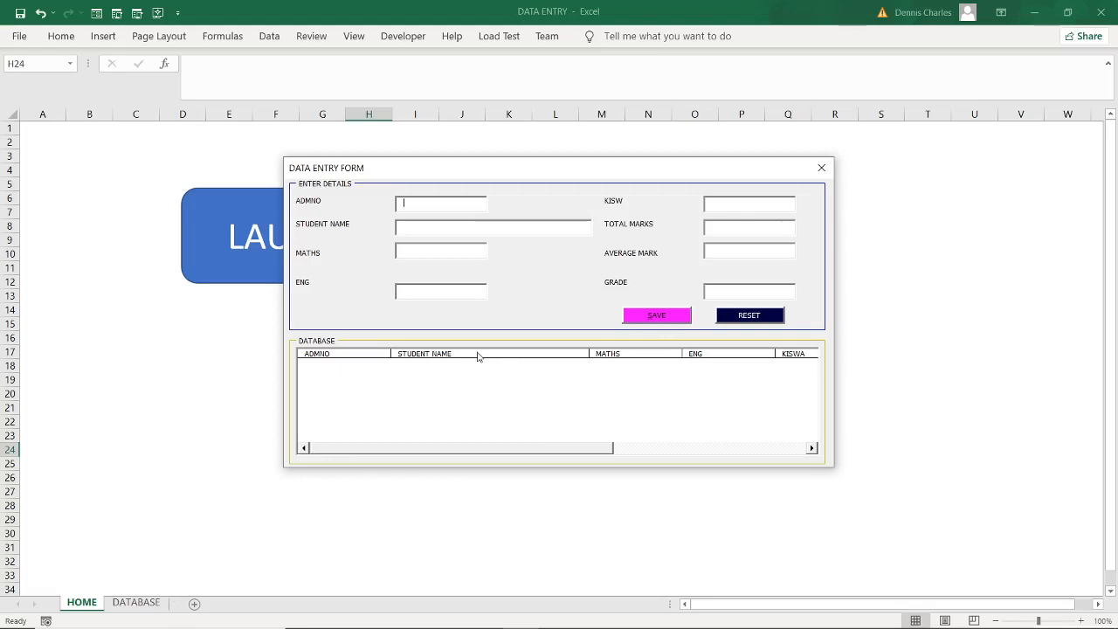
{"action": "mouse_move", "coordinate": [326, 208]}
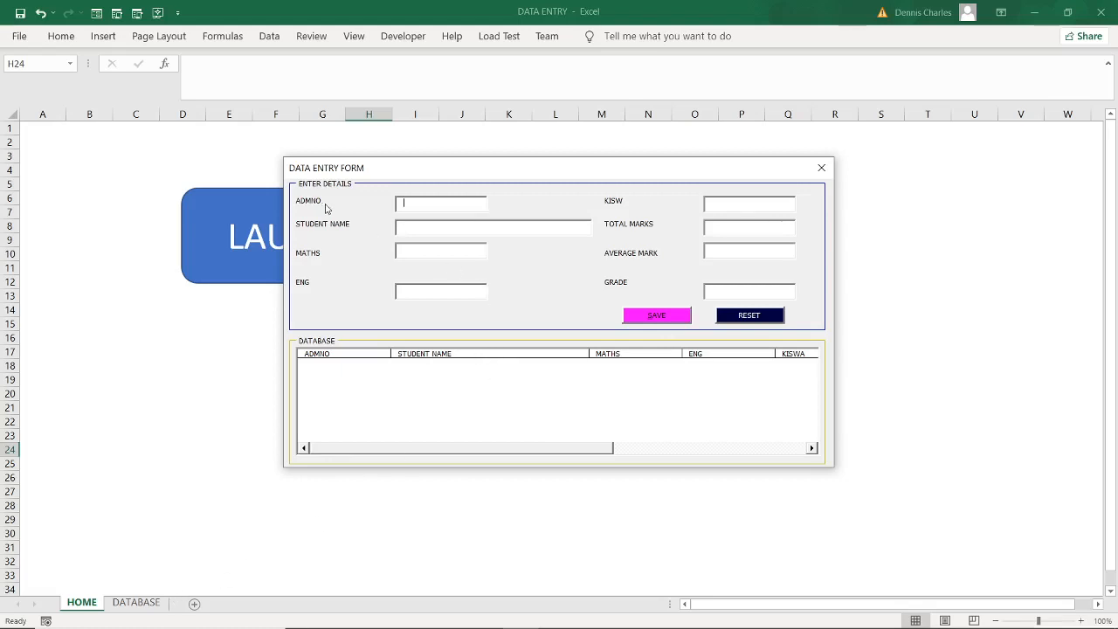
{"action": "mouse_move", "coordinate": [545, 269]}
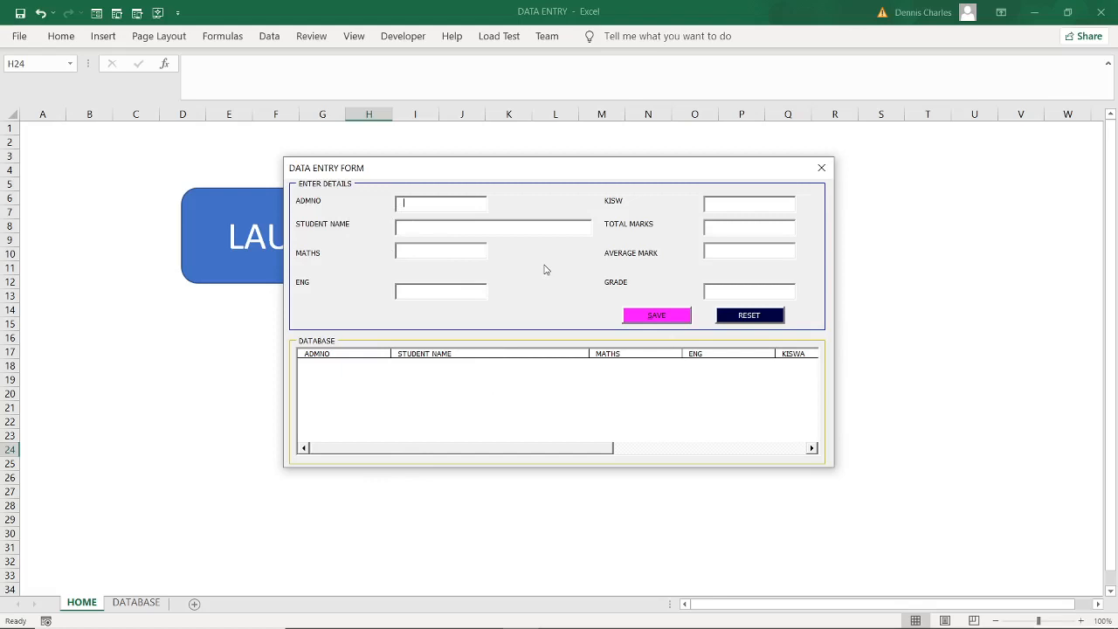
- Enter student 7896's name and marks 78, 54, 96, then compute the 76 average
{"action": "type", "text": "7896"}
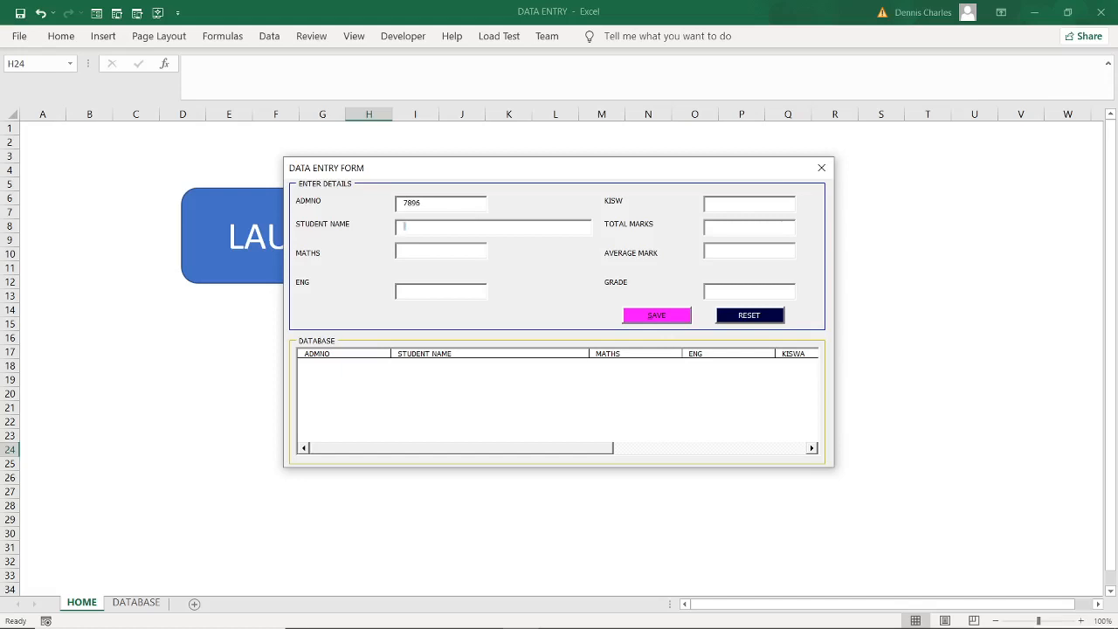
{"action": "type", "text": "James moku"}
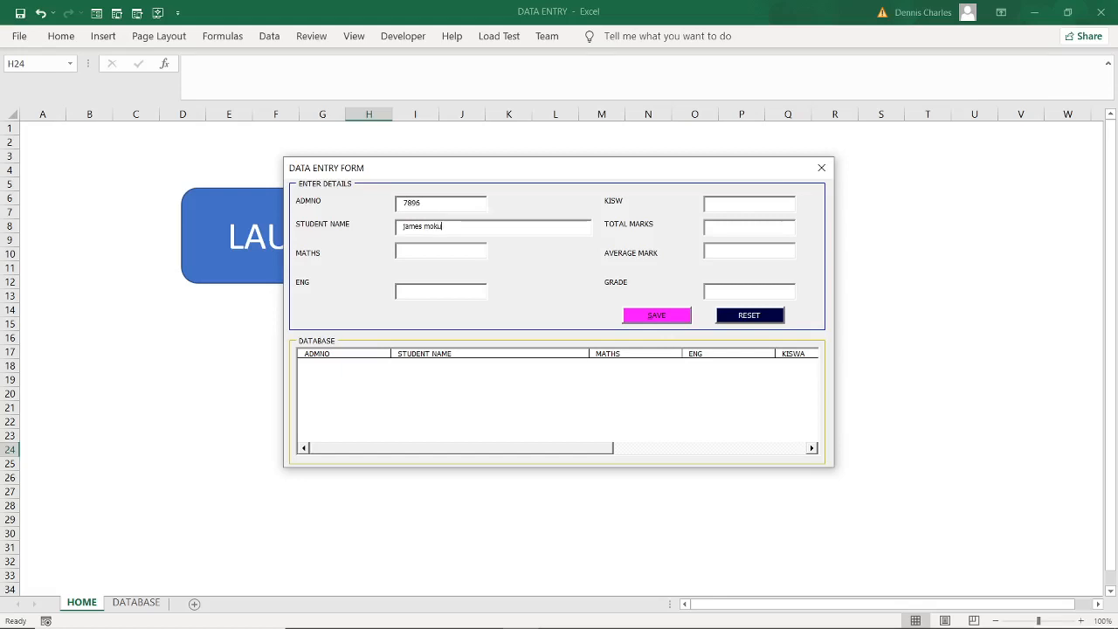
{"action": "left_click", "coordinate": [440, 251]}
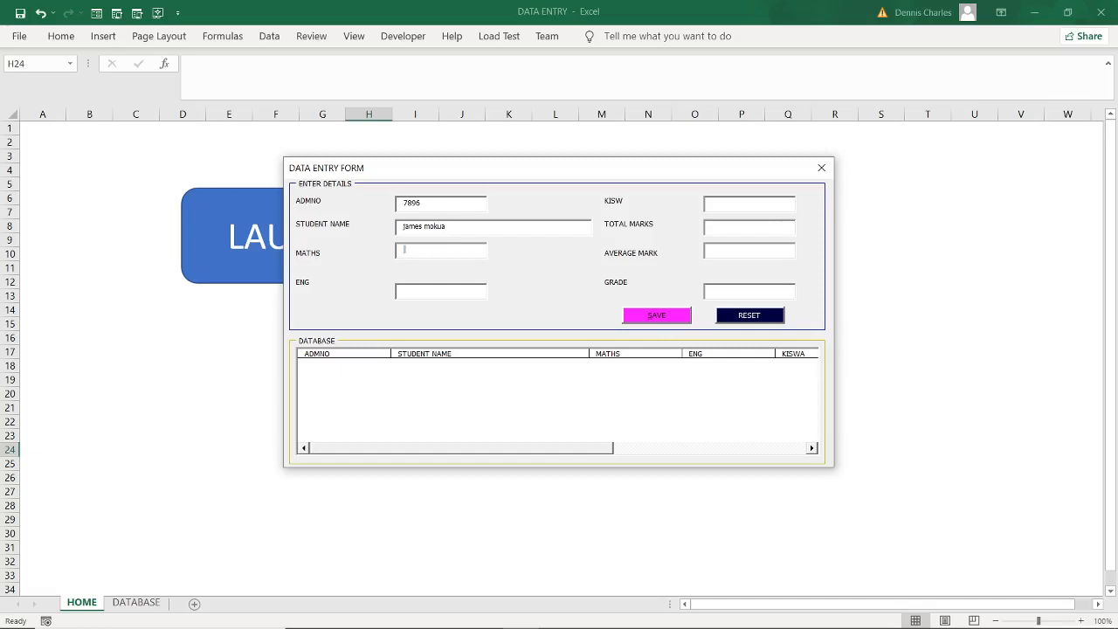
{"action": "type", "text": "78"}
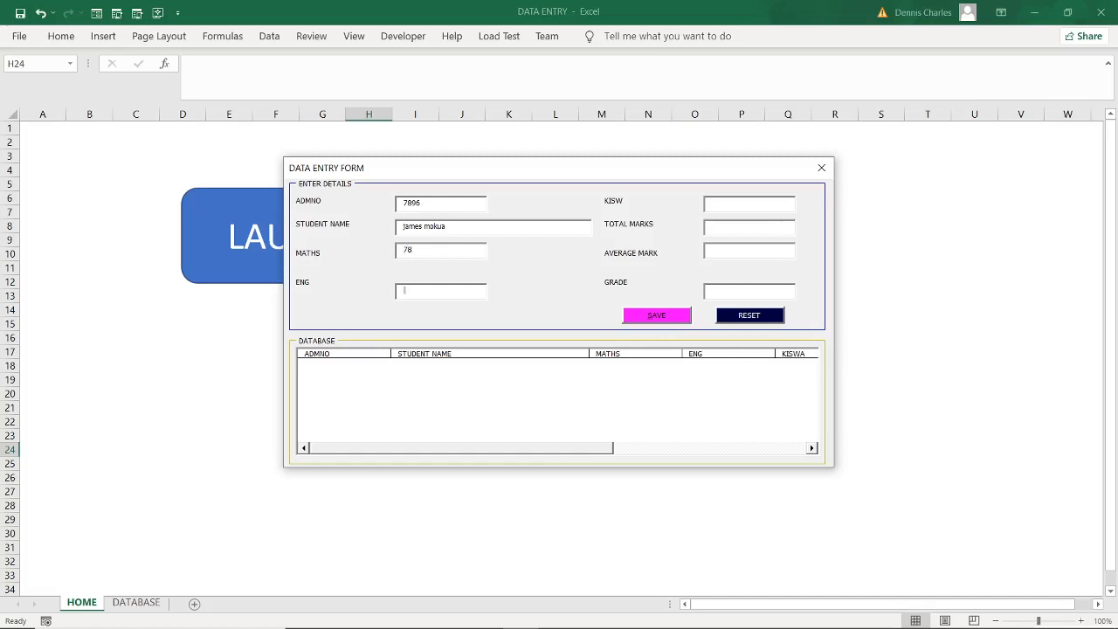
{"action": "type", "text": "54"}
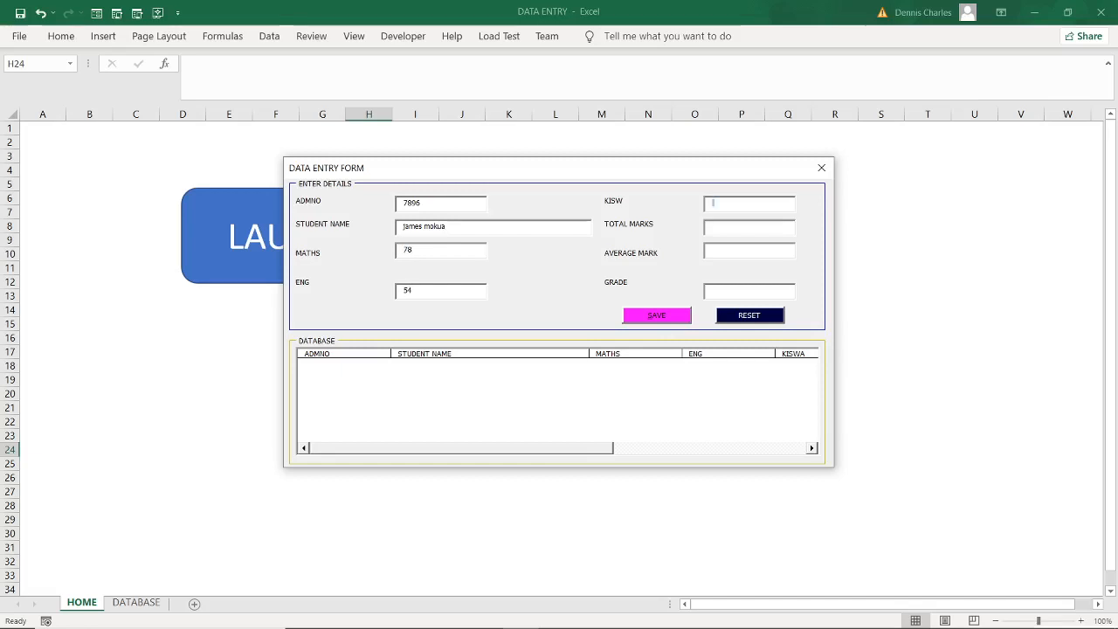
{"action": "type", "text": "96"}
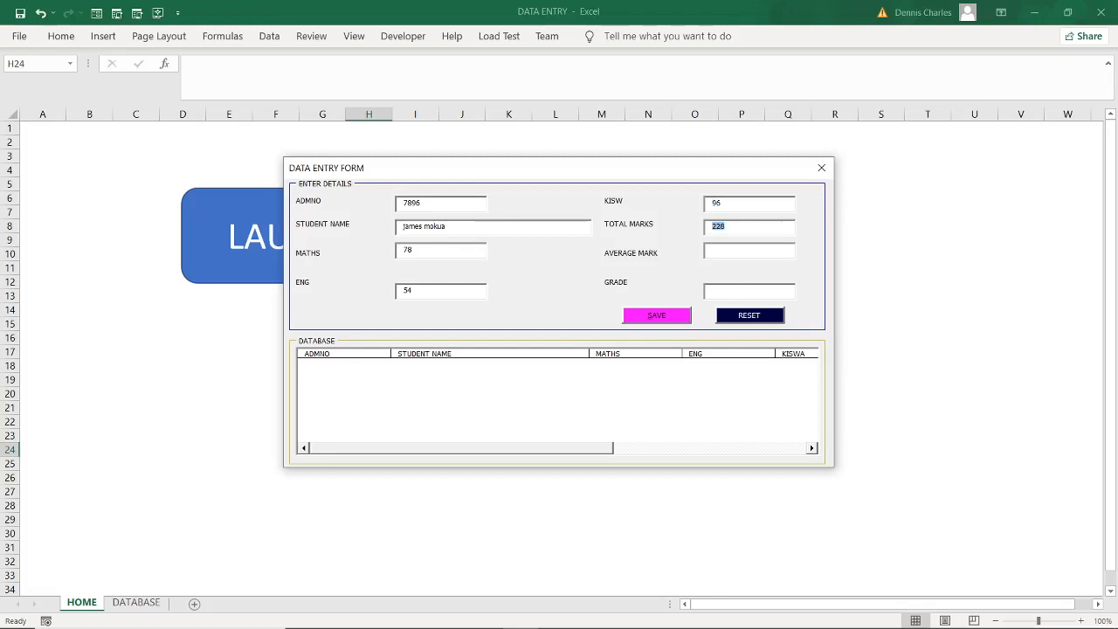
{"action": "mouse_move", "coordinate": [861, 207]}
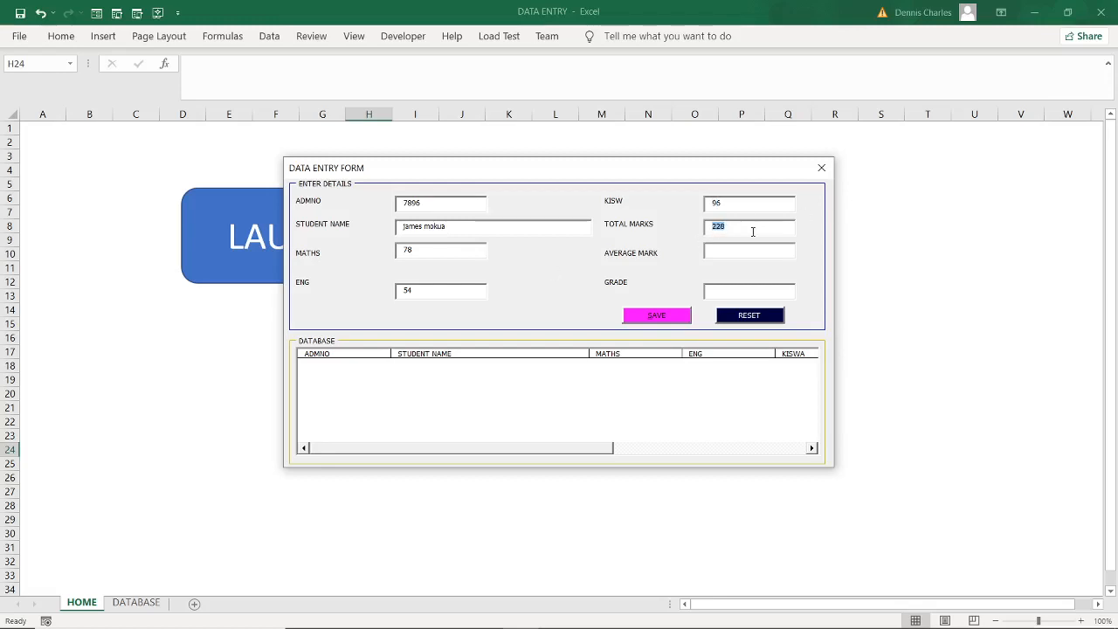
{"action": "left_click", "coordinate": [749, 251]}
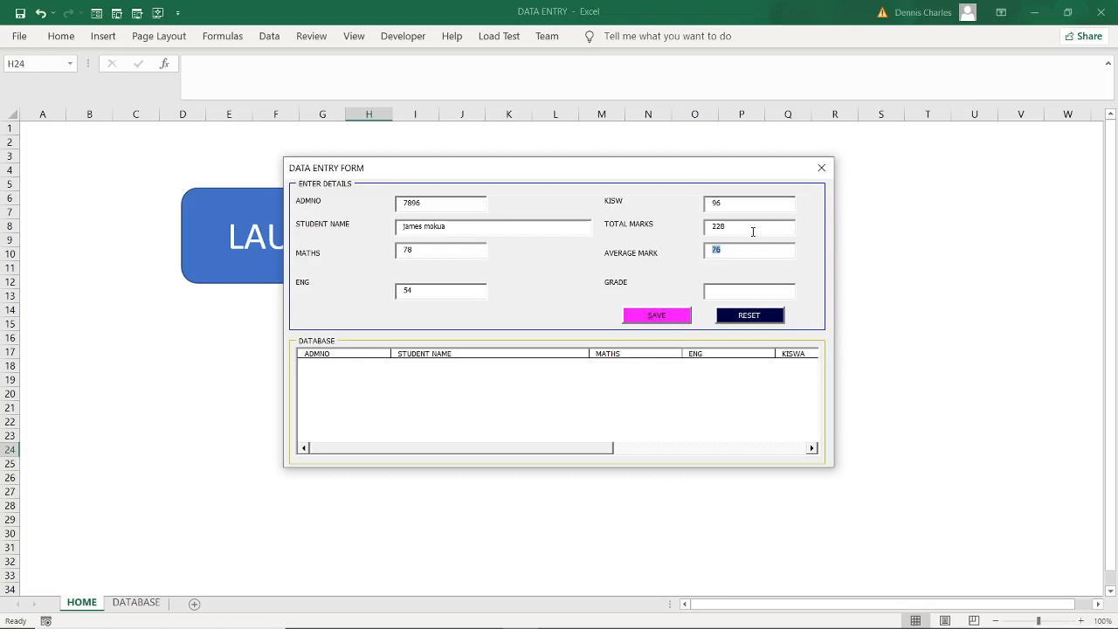
{"action": "mouse_move", "coordinate": [757, 241]}
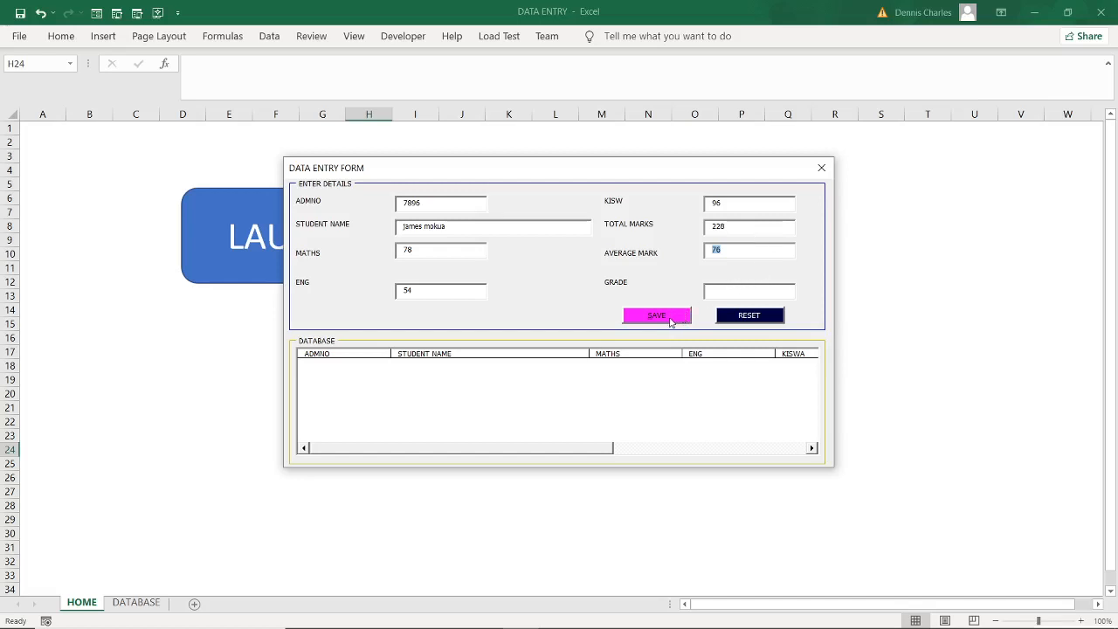
- Fill in grade B and confirm saving student 7896 to the database
{"action": "left_click", "coordinate": [656, 315]}
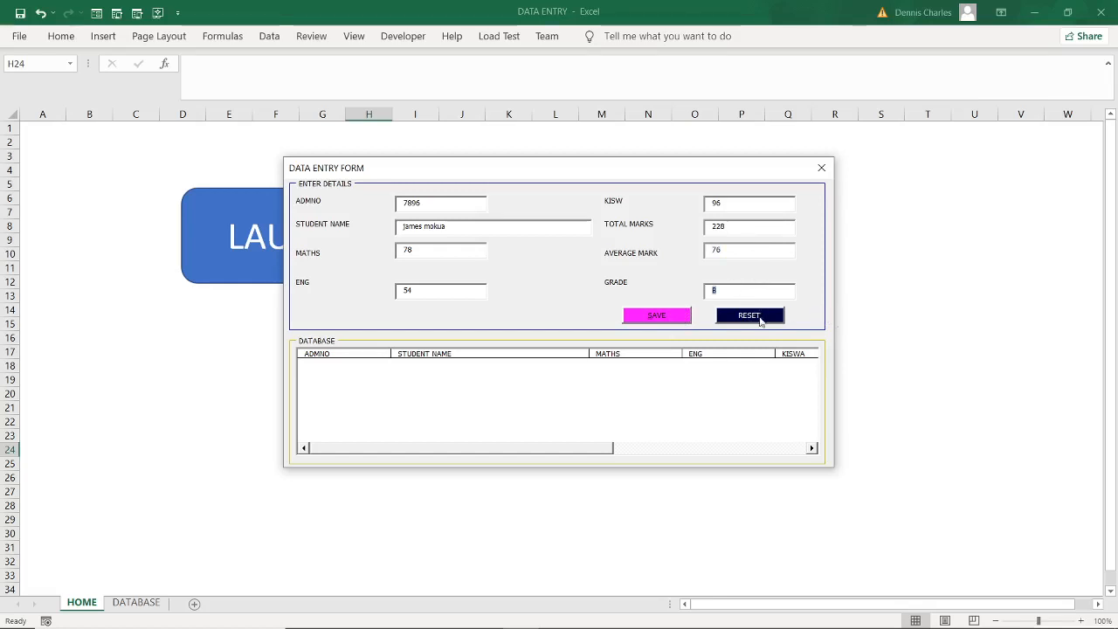
{"action": "left_click", "coordinate": [655, 315]}
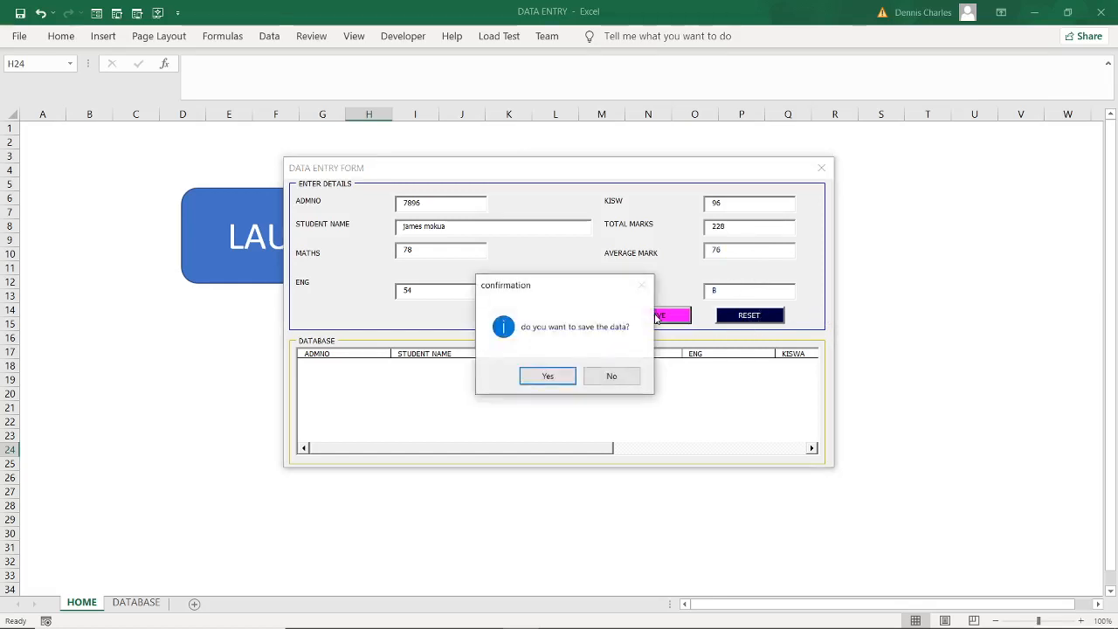
{"action": "mouse_move", "coordinate": [641, 341]}
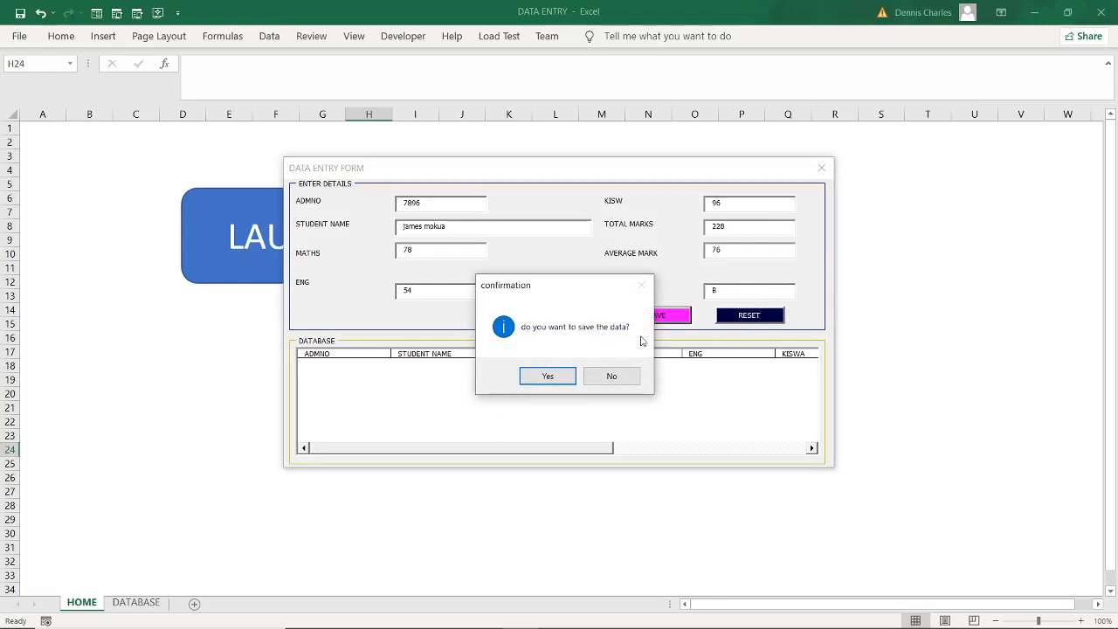
{"action": "left_click", "coordinate": [546, 376]}
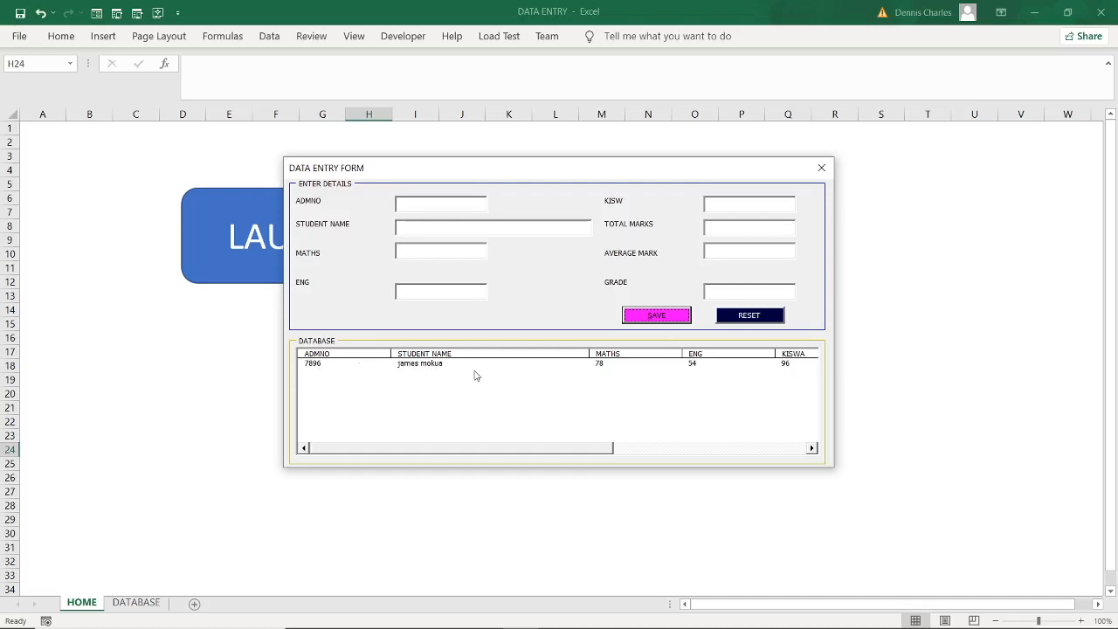
- Type 'martin' into the ADMNO box, erase it, and refocus the empty field
{"action": "left_click", "coordinate": [440, 204]}
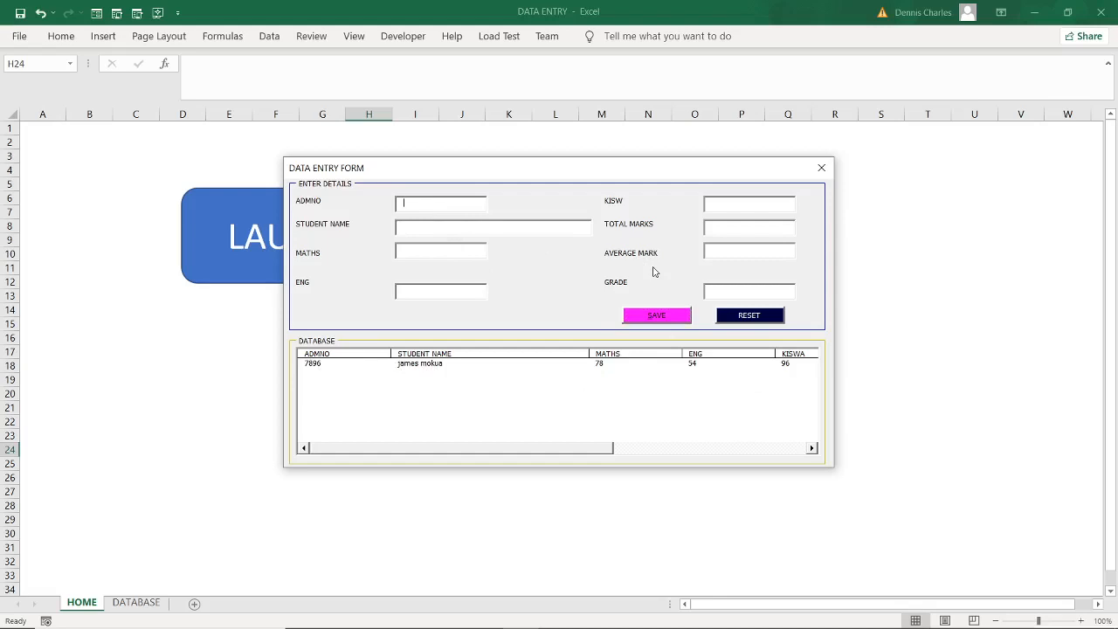
{"action": "type", "text": "m"}
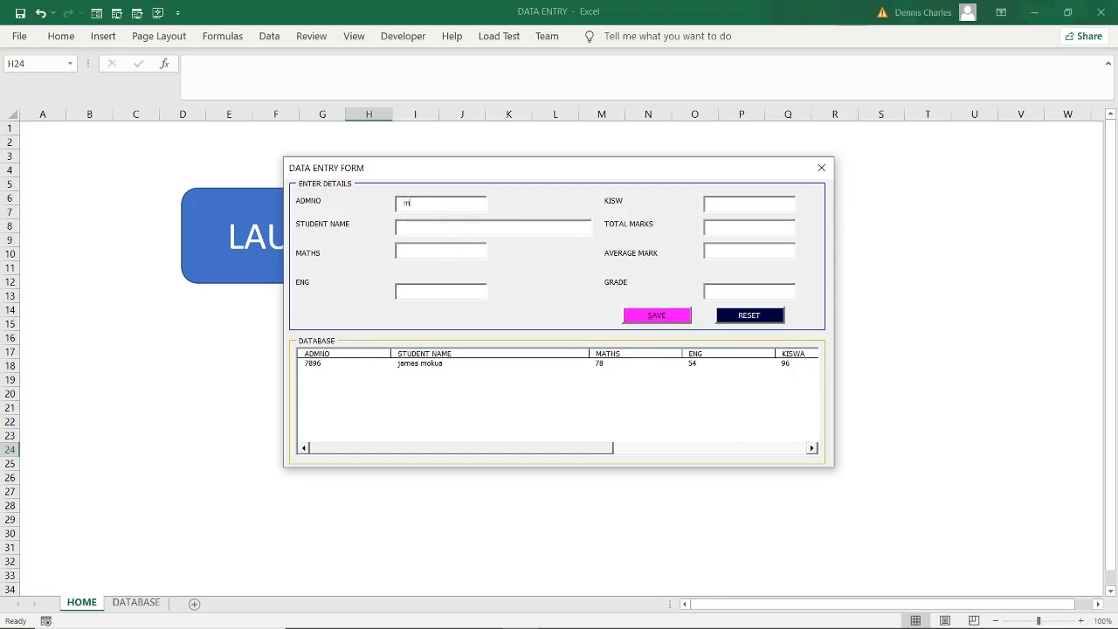
{"action": "type", "text": "artin maina"}
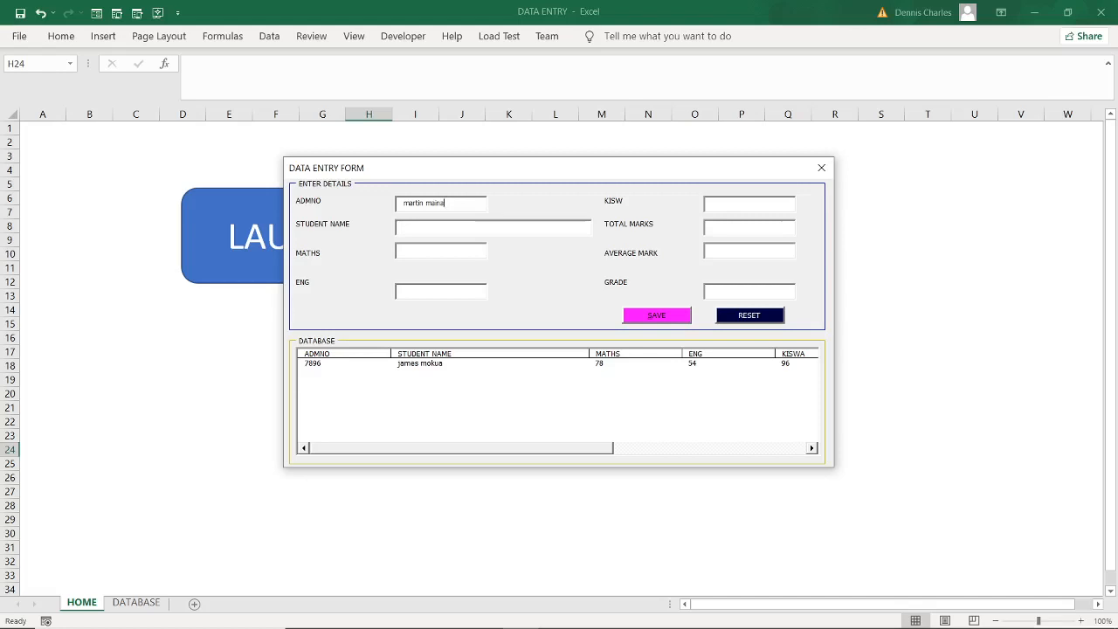
{"action": "key", "text": "BackSpace"}
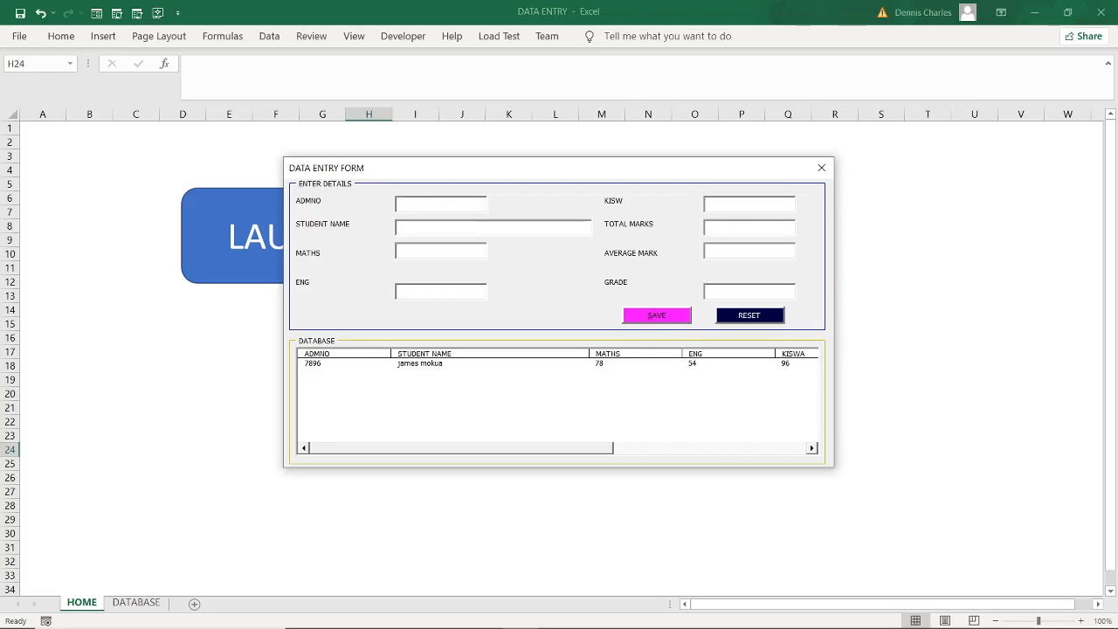
{"action": "left_click", "coordinate": [440, 204]}
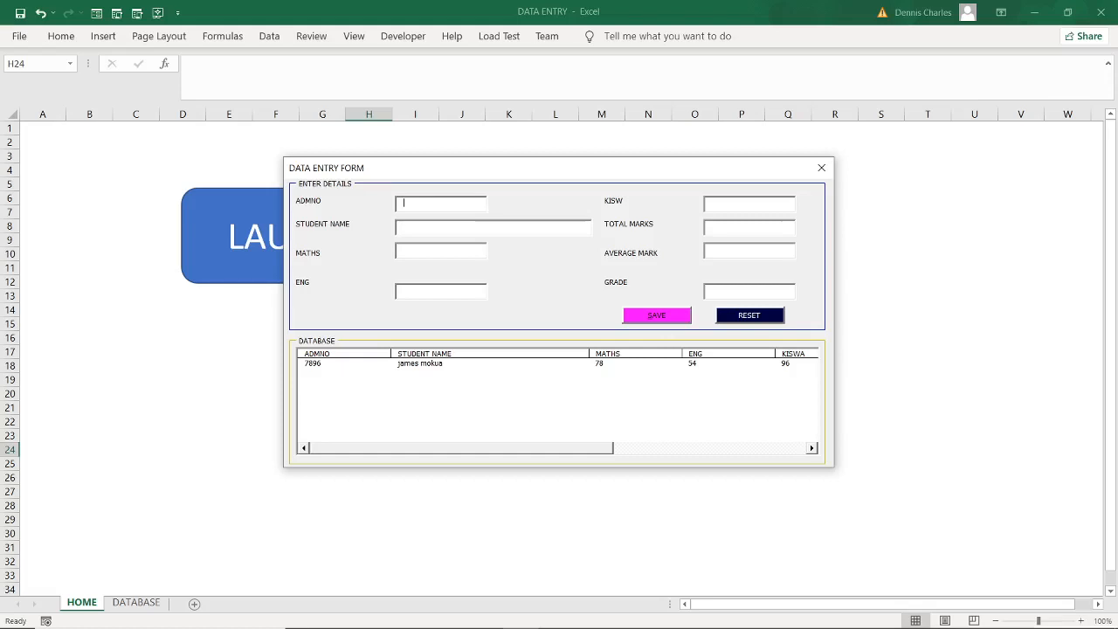
- Enter student 45698's marks 89, 74, 21, computing total 184, average 61.33, grade C
{"action": "type", "text": "45698"}
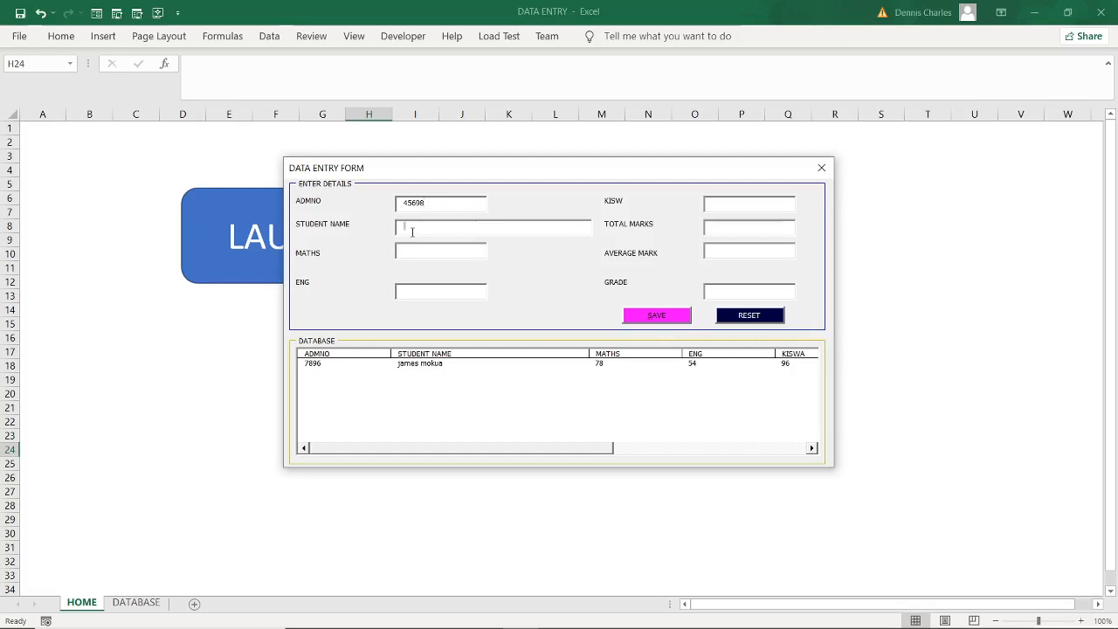
{"action": "type", "text": "j"}
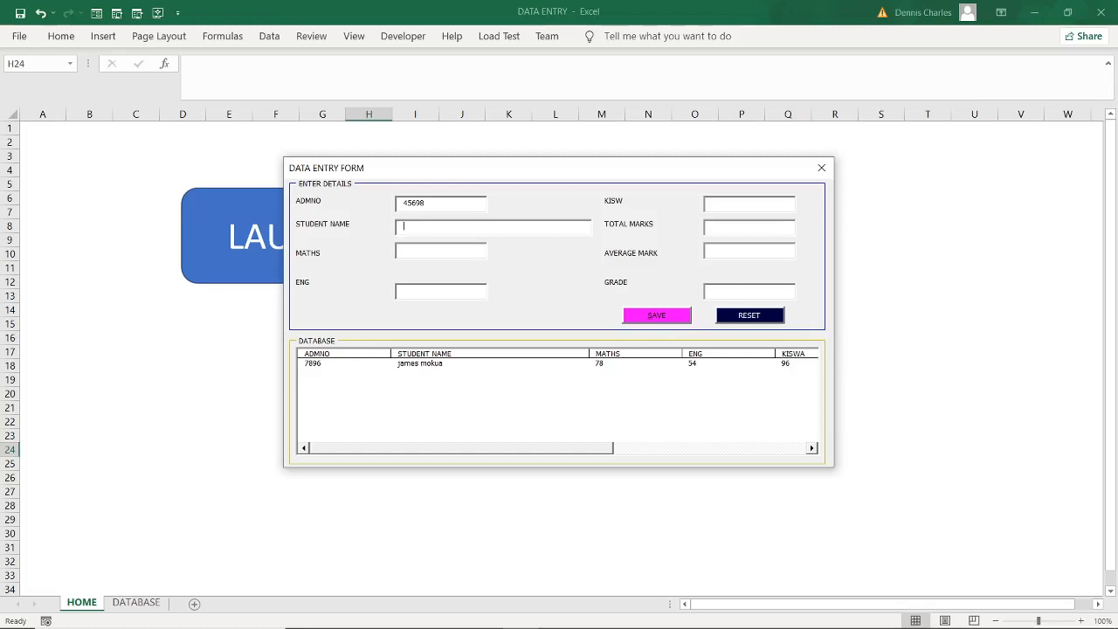
{"action": "type", "text": "s"}
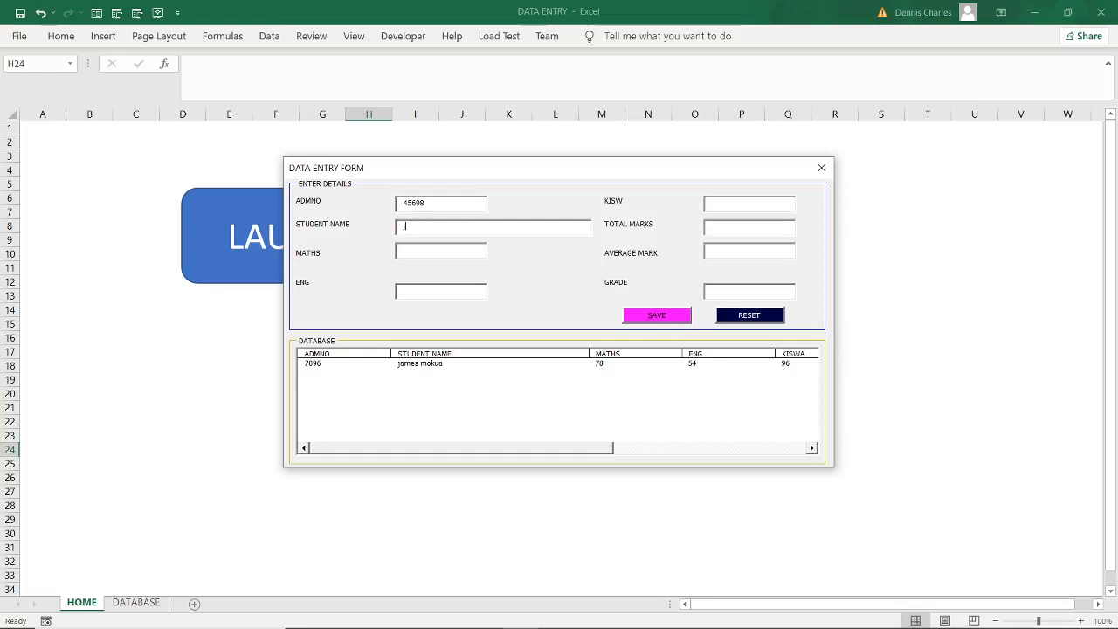
{"action": "type", "text": "john maina"}
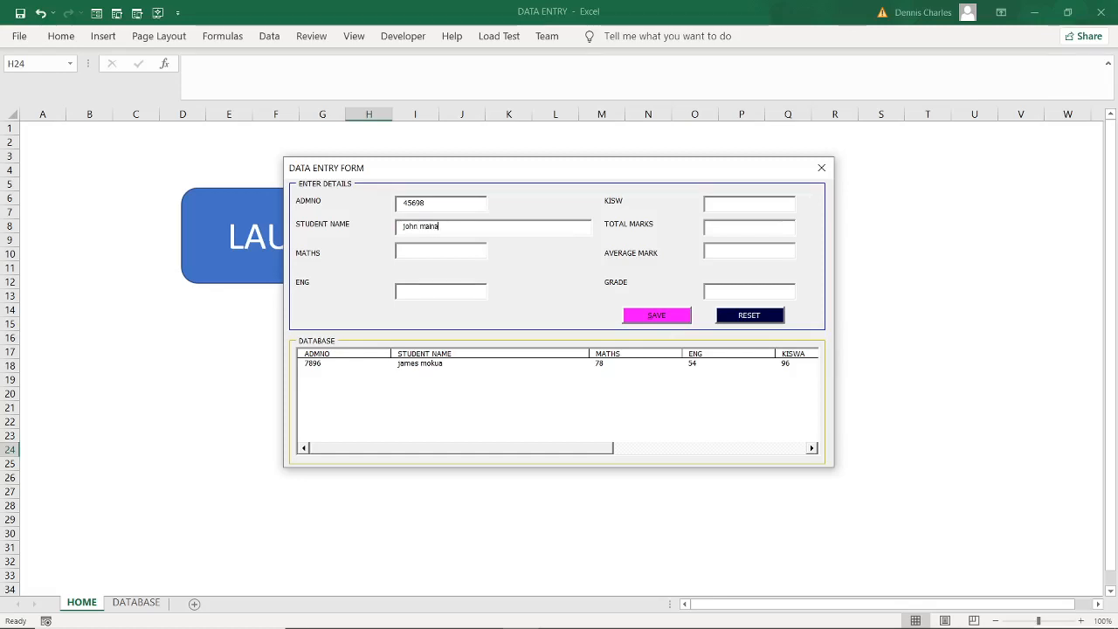
{"action": "left_click", "coordinate": [440, 251]}
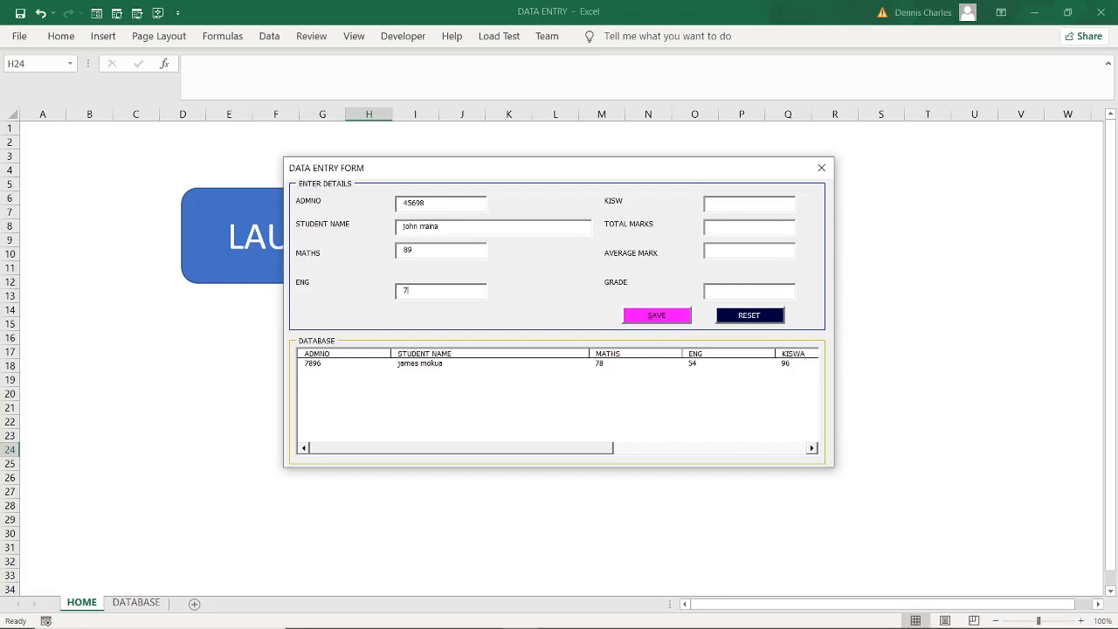
{"action": "type", "text": "21"}
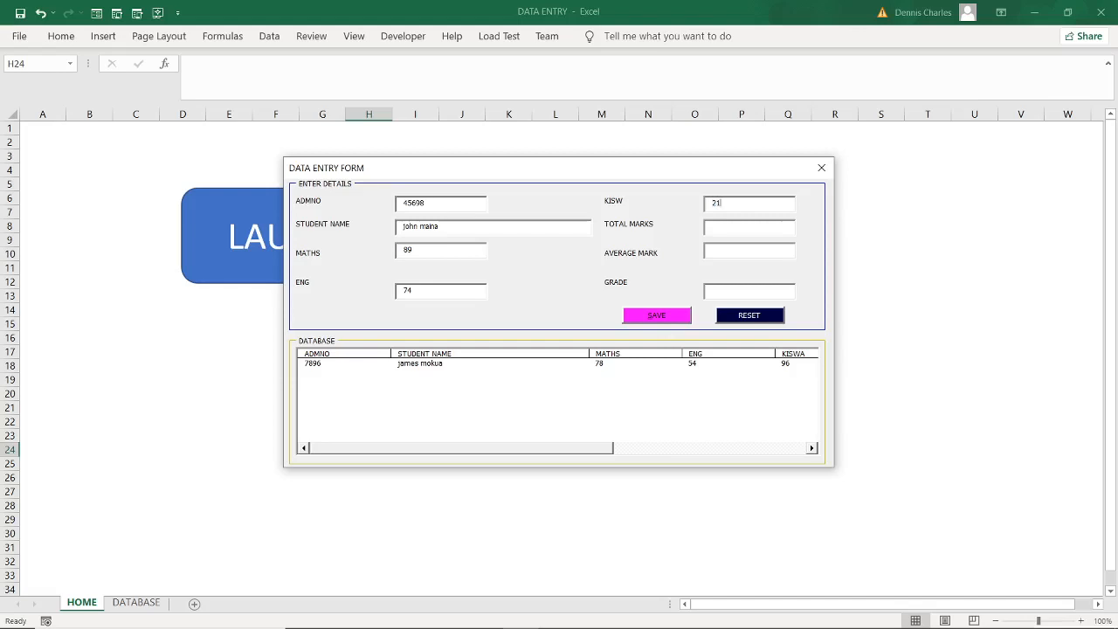
{"action": "left_click", "coordinate": [748, 227]}
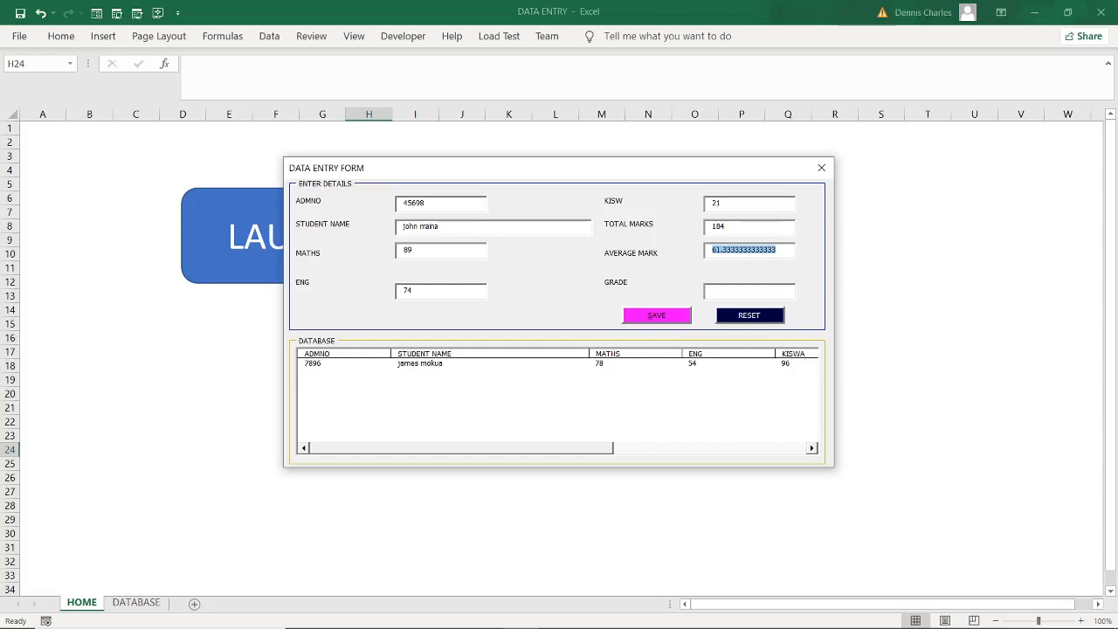
{"action": "left_click", "coordinate": [748, 291]}
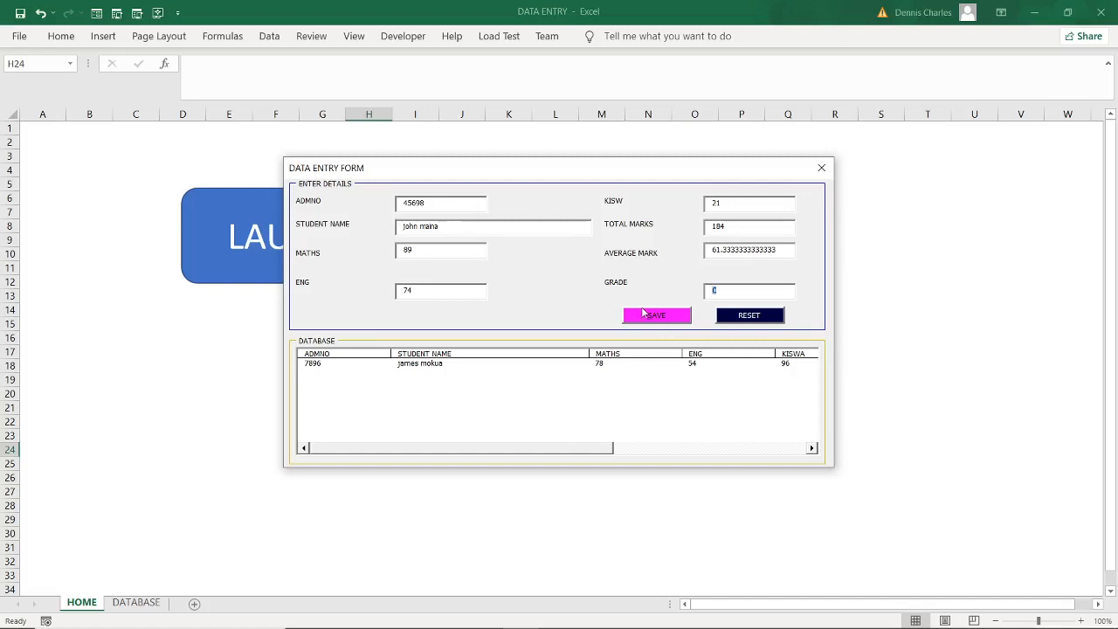
- Save record 45698 to the database, confirm, and reset the form
{"action": "left_click", "coordinate": [654, 315]}
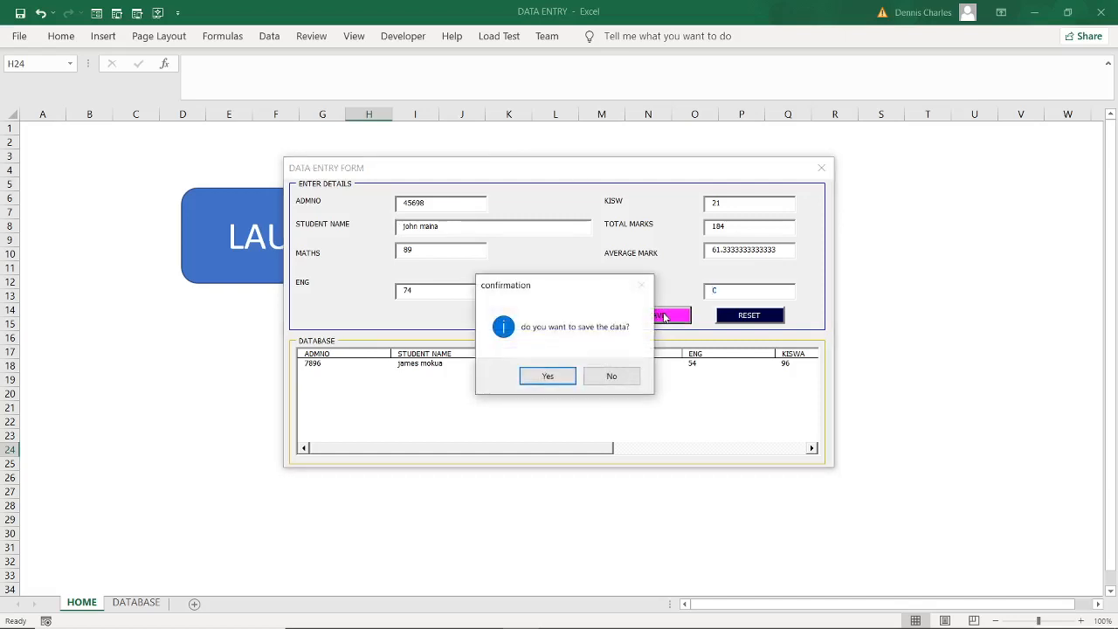
{"action": "mouse_move", "coordinate": [614, 342]}
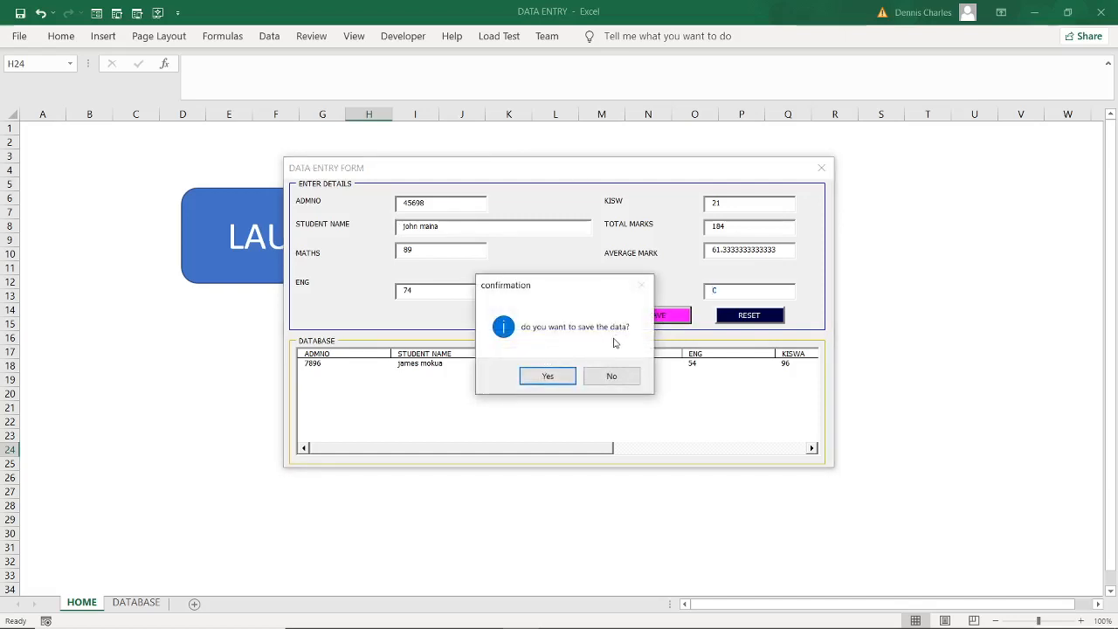
{"action": "left_click", "coordinate": [547, 376]}
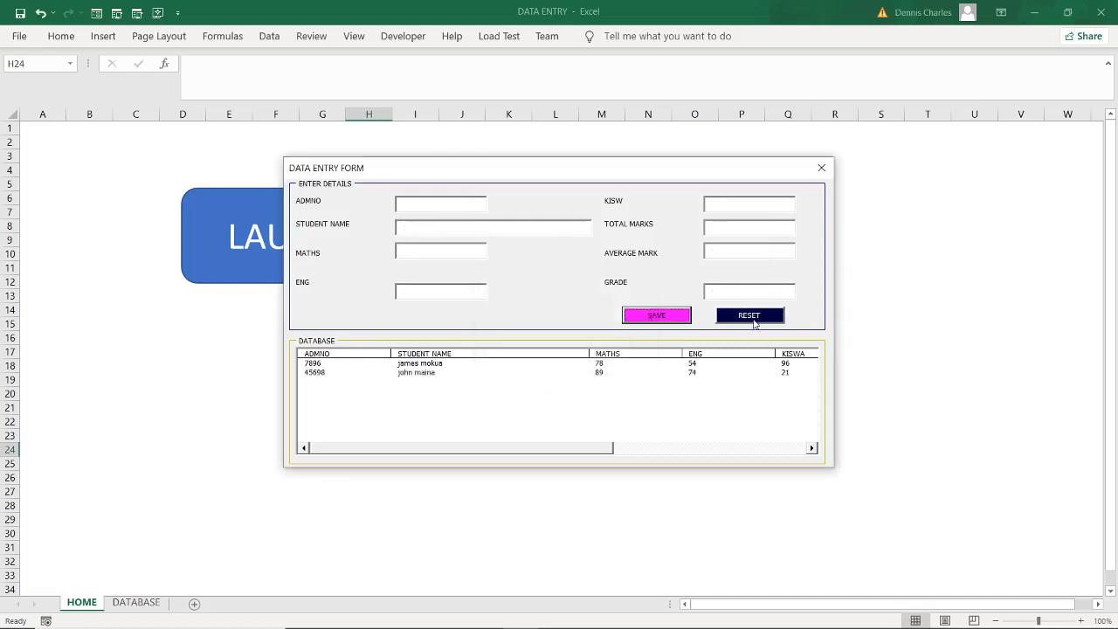
{"action": "left_click", "coordinate": [748, 314]}
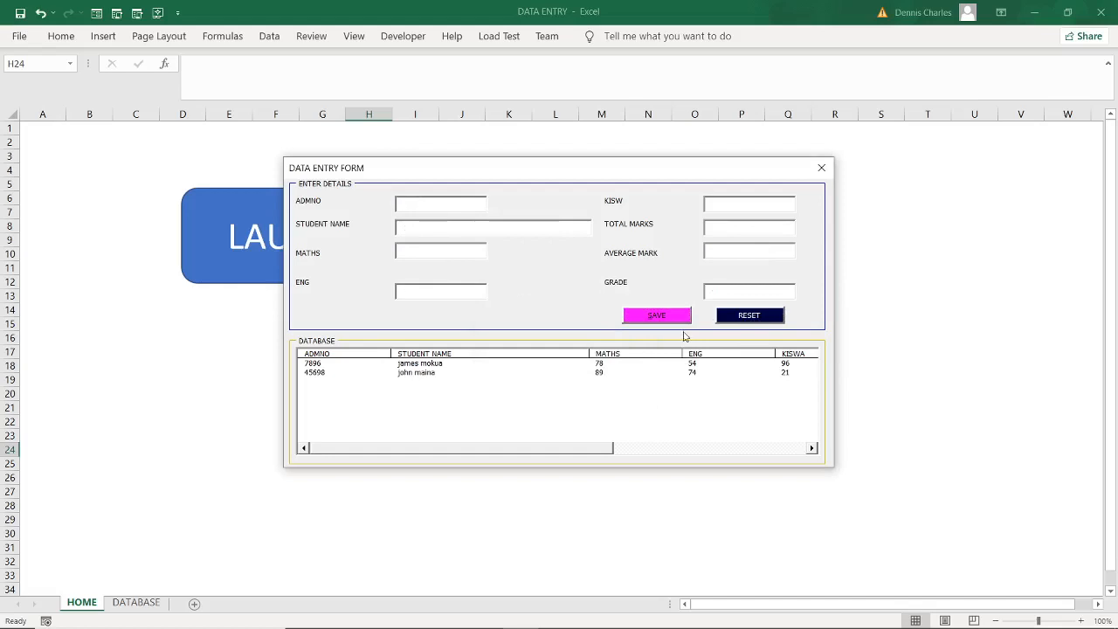
{"action": "type", "text": "7899"}
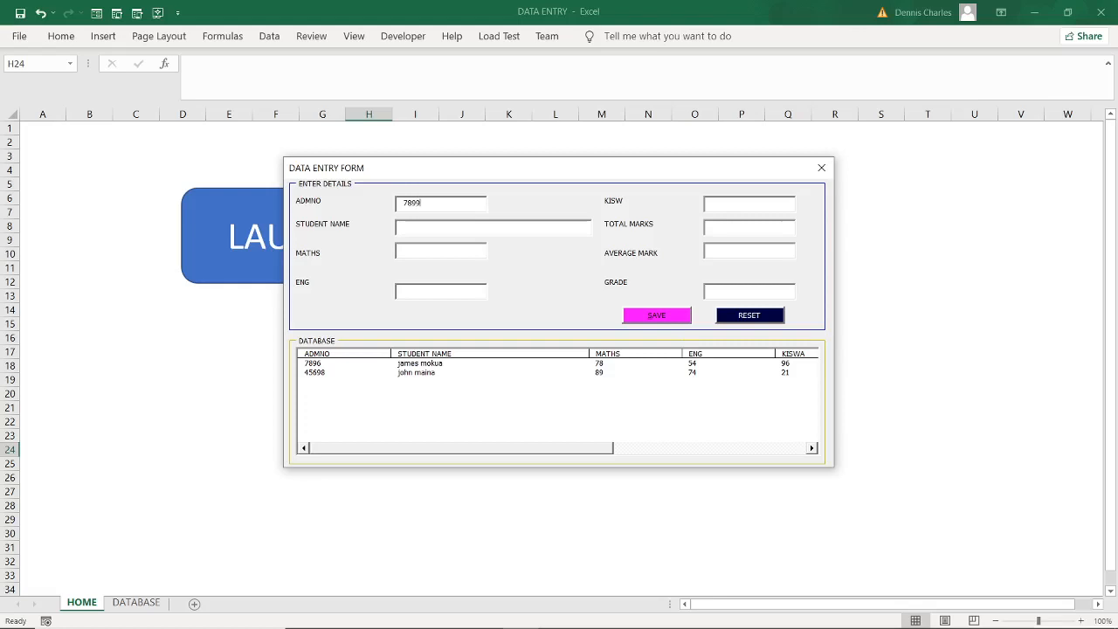
{"action": "left_click", "coordinate": [494, 227]}
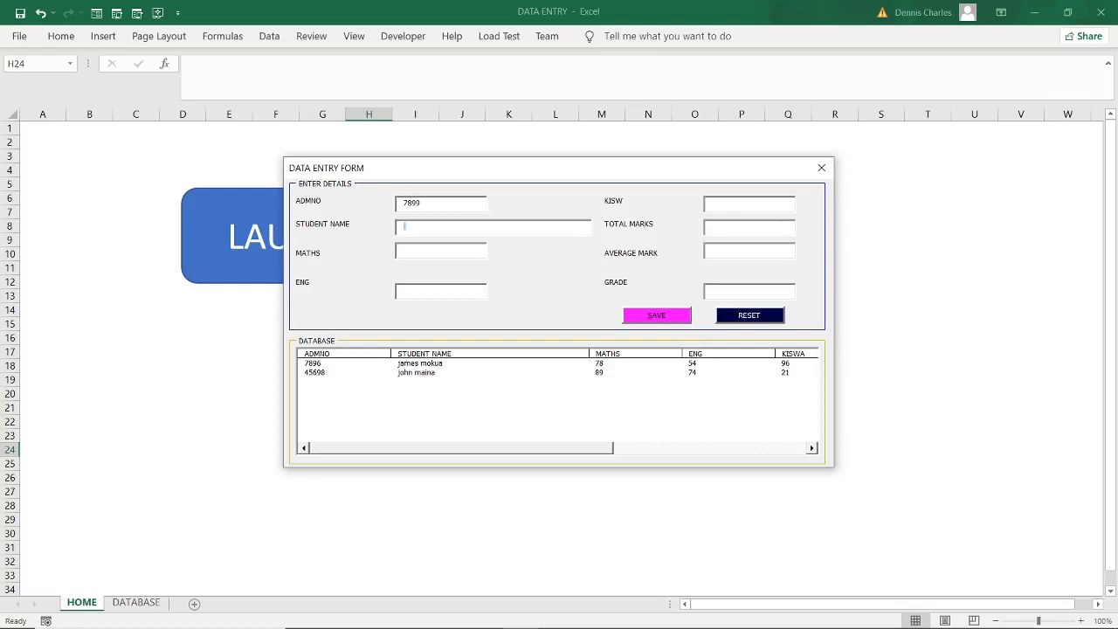
{"action": "type", "text": "kbe"}
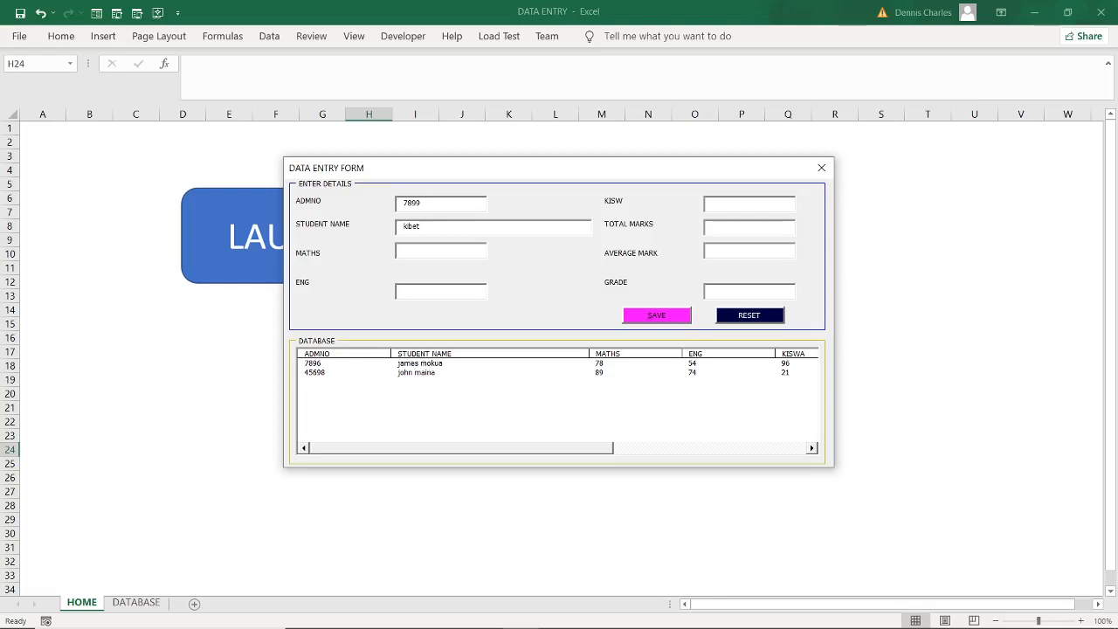
{"action": "type", "text": "james"}
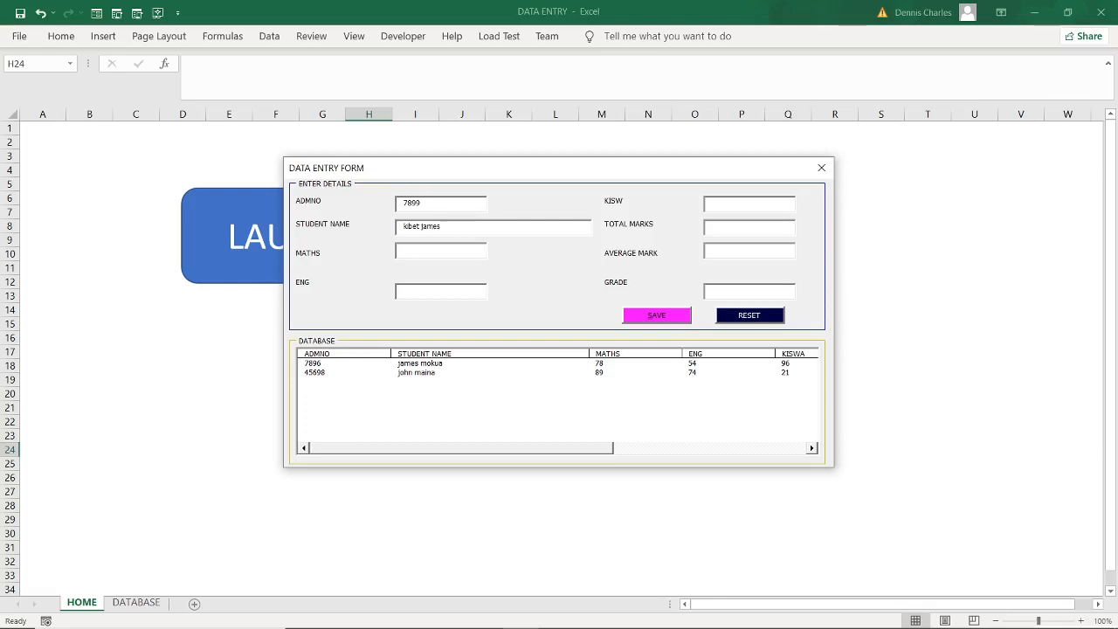
{"action": "left_click", "coordinate": [441, 251]}
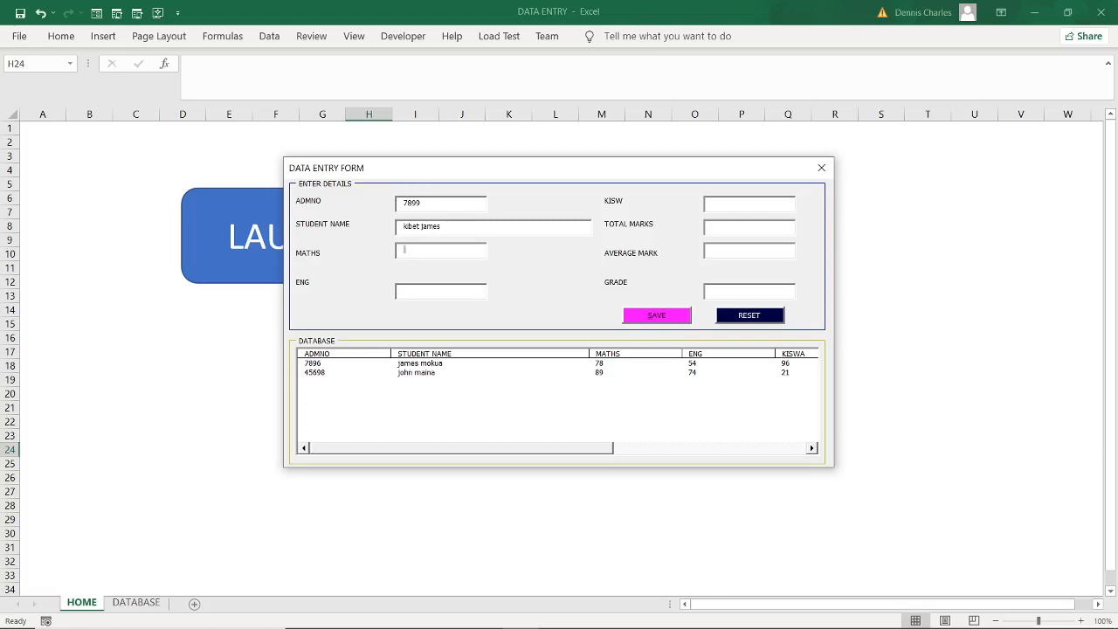
{"action": "type", "text": "38"}
{"action": "left_click", "coordinate": [440, 291]}
{"action": "type", "text": "84"}
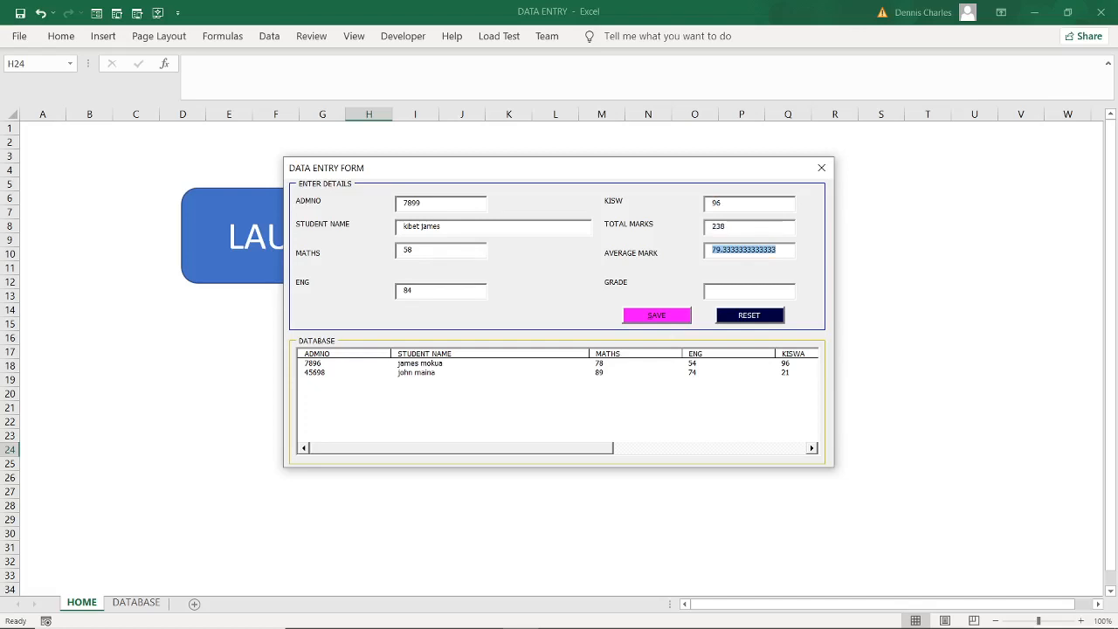
- Calculate grade A for student 7899 from the 79.33 average
{"action": "left_click", "coordinate": [748, 291]}
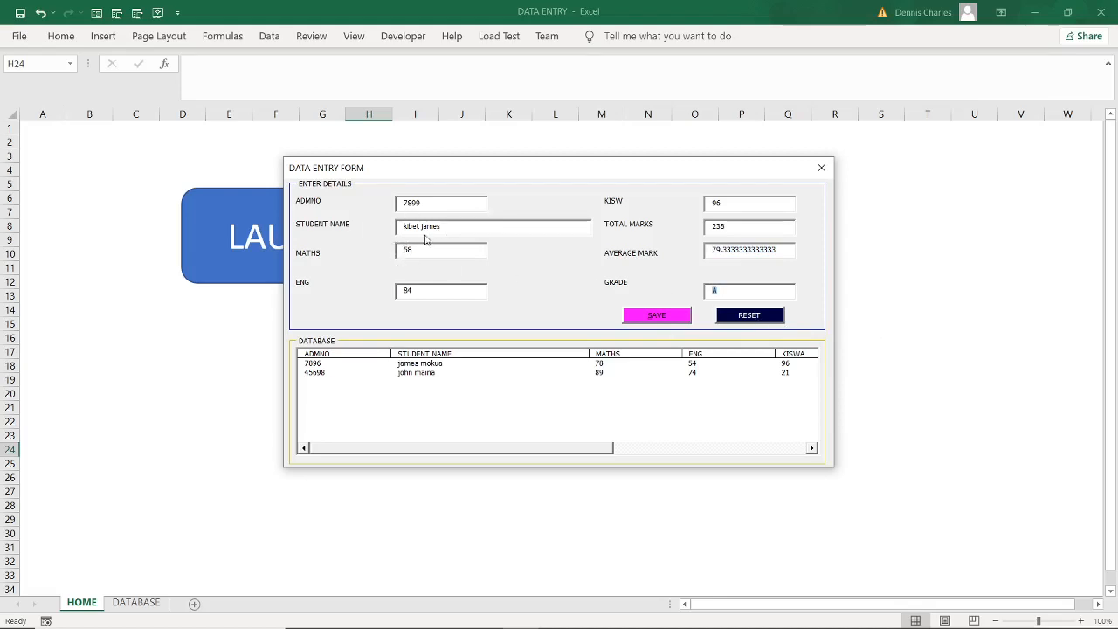
{"action": "mouse_move", "coordinate": [729, 273]}
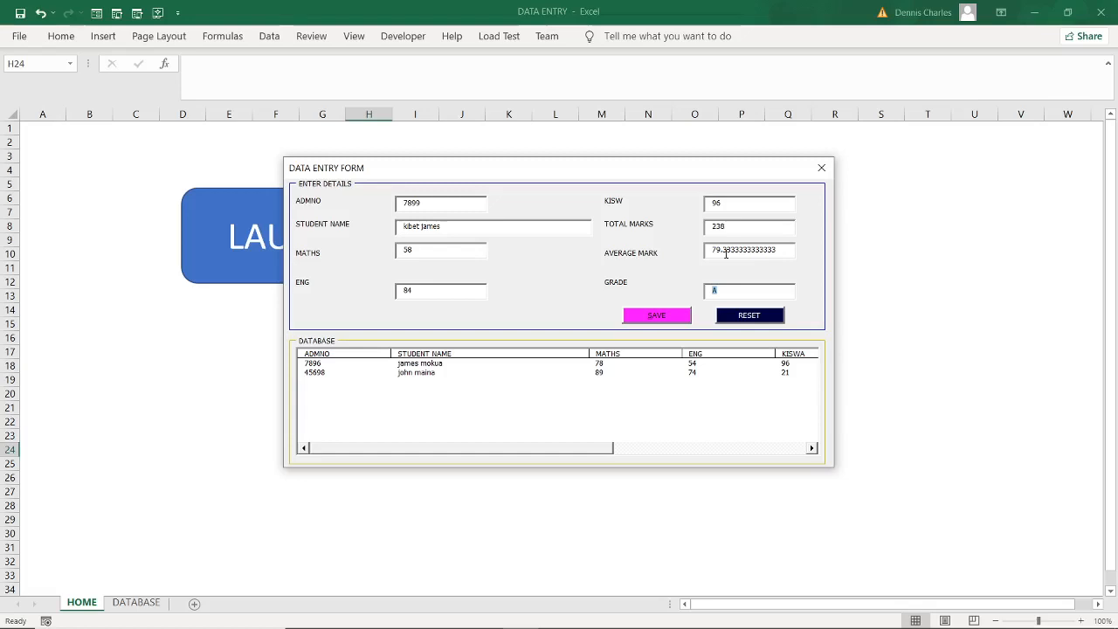
{"action": "mouse_move", "coordinate": [745, 268]}
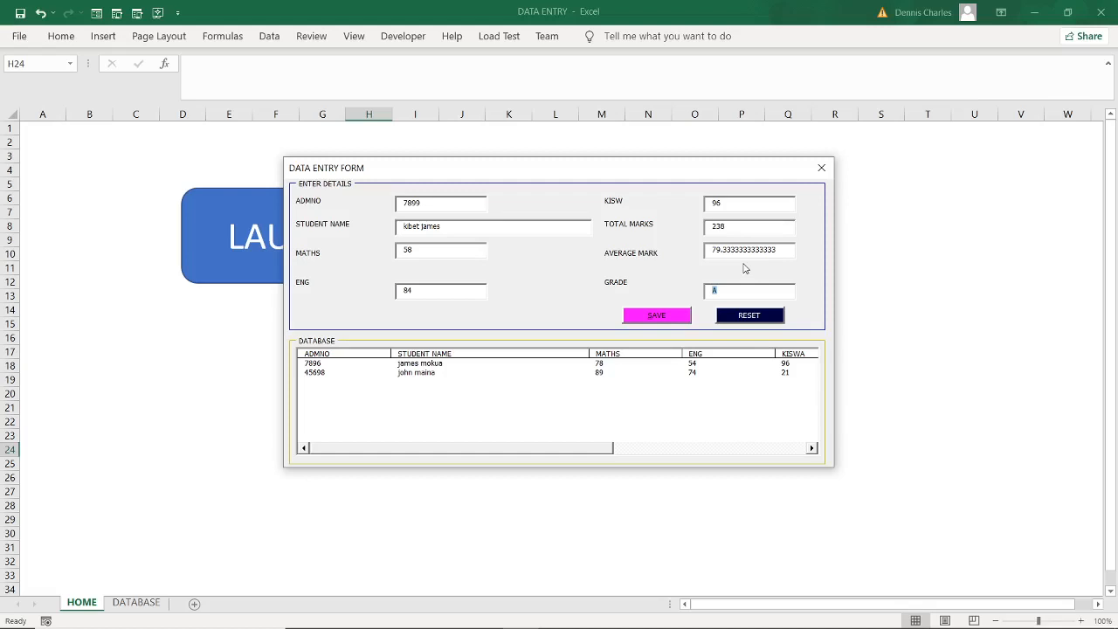
{"action": "mouse_move", "coordinate": [876, 264]}
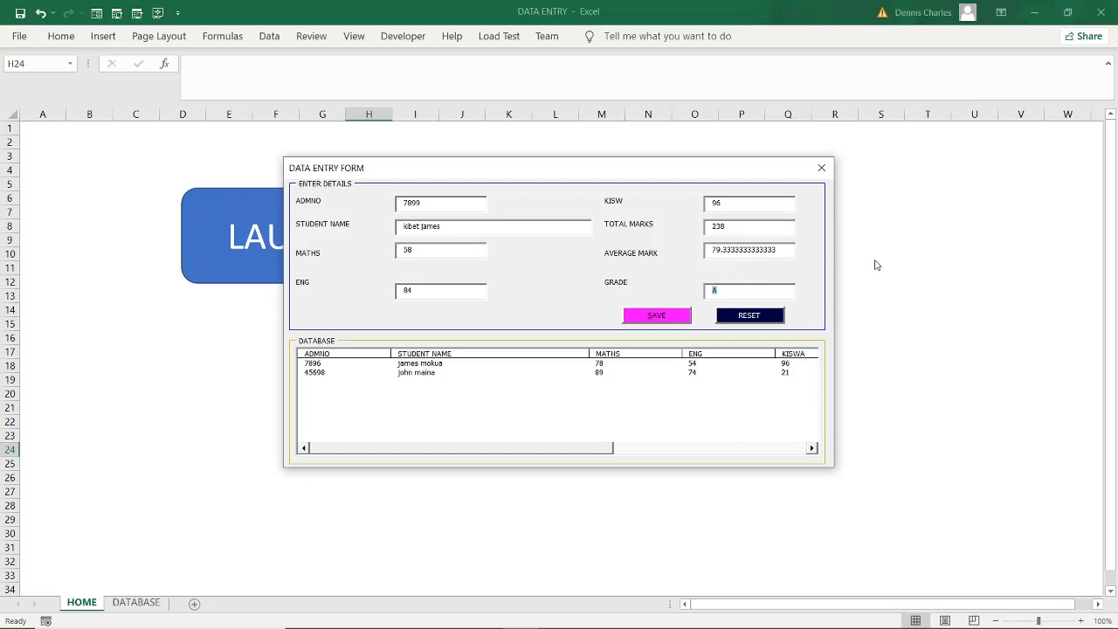
{"action": "mouse_move", "coordinate": [818, 267]}
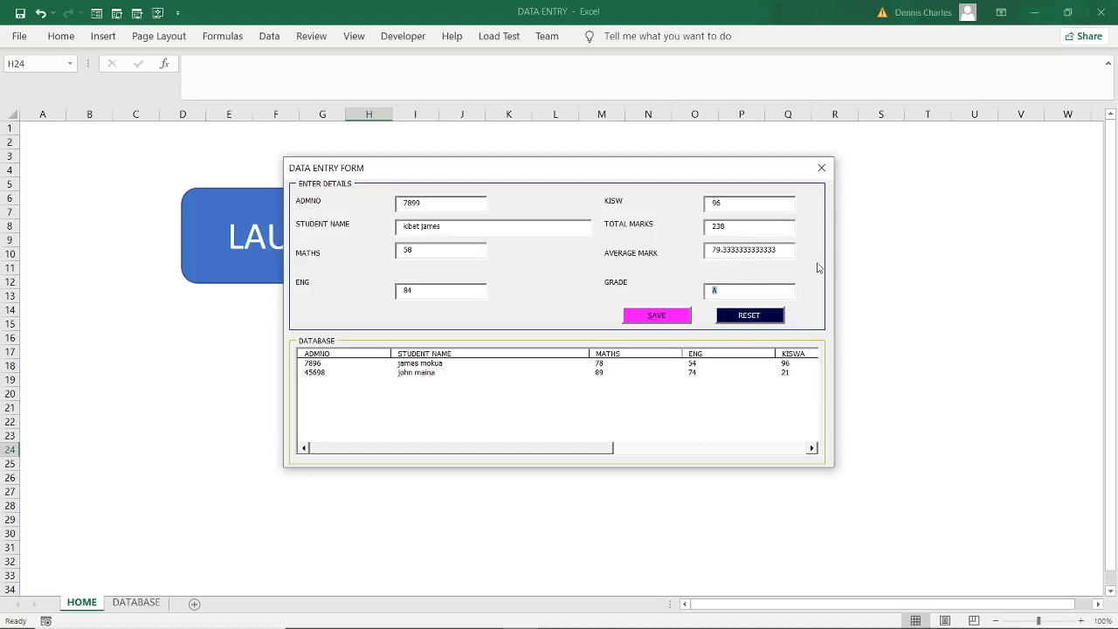
{"action": "mouse_move", "coordinate": [829, 309]}
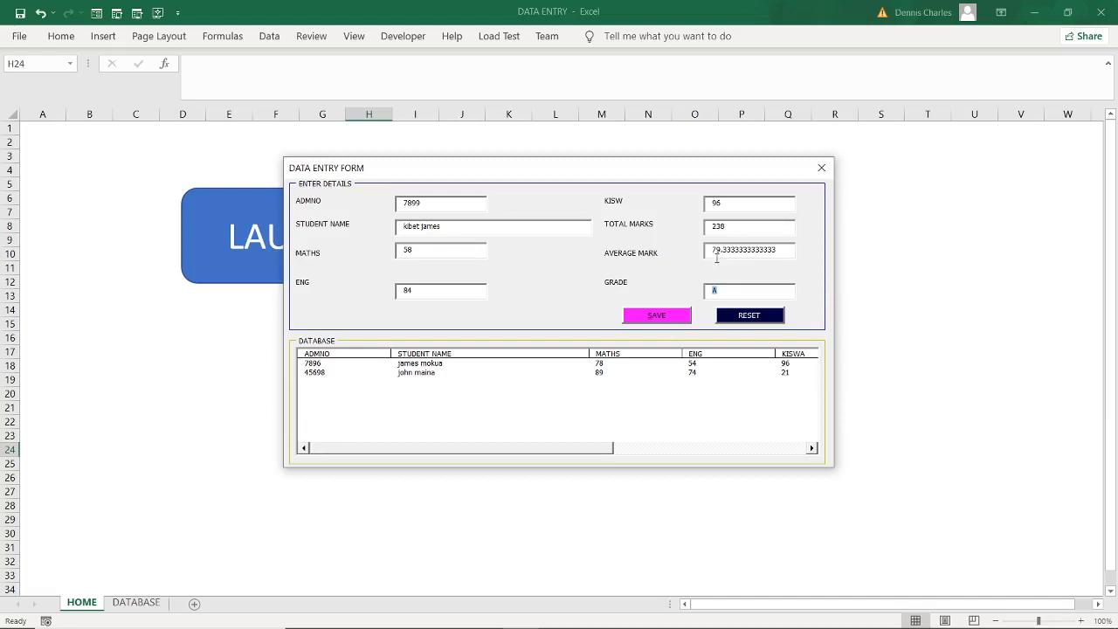
{"action": "mouse_move", "coordinate": [702, 381]}
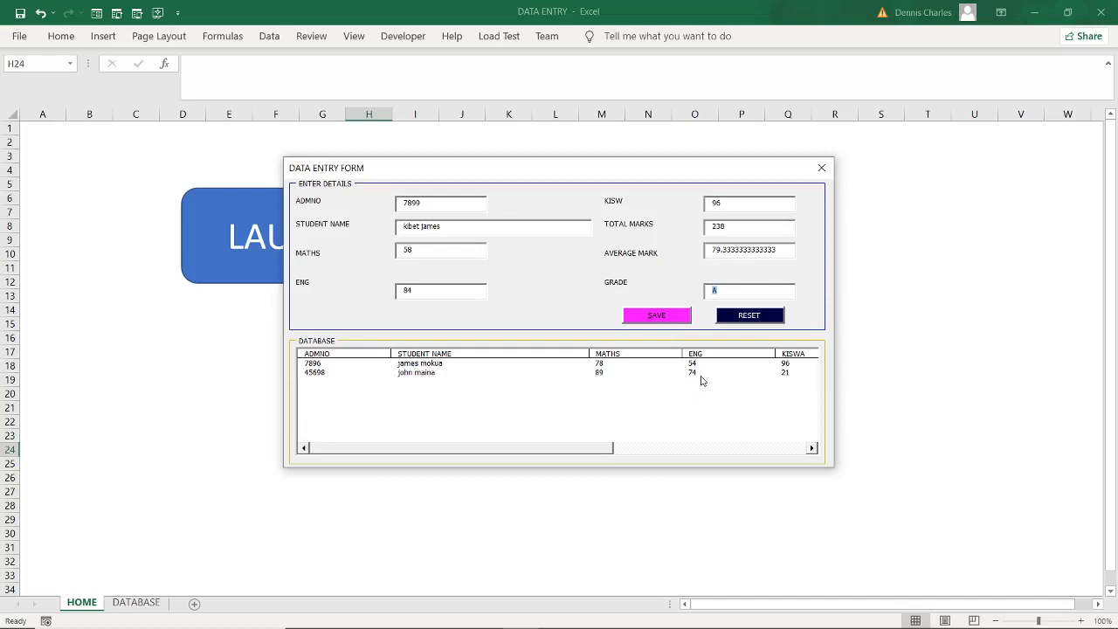
{"action": "mouse_move", "coordinate": [722, 375]}
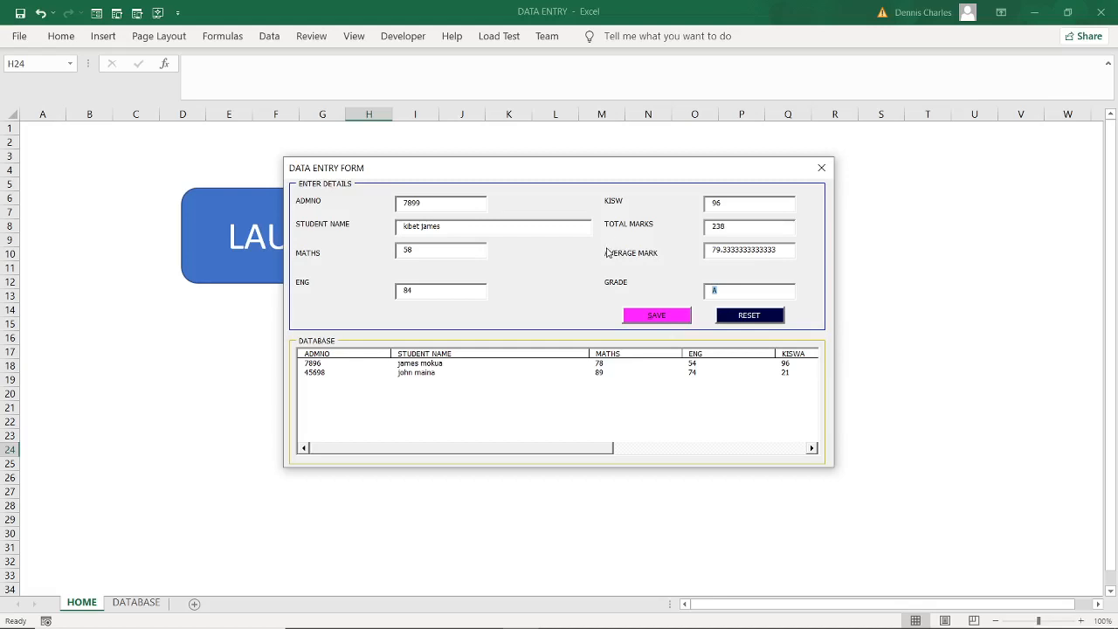
{"action": "mouse_move", "coordinate": [602, 257]}
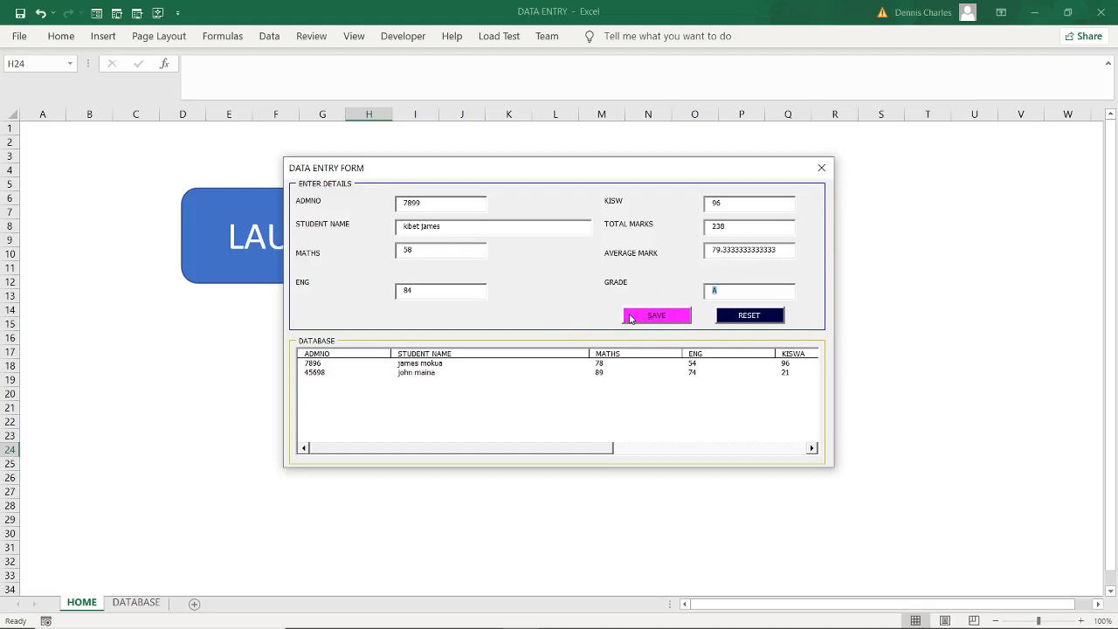
{"action": "mouse_move", "coordinate": [583, 319]}
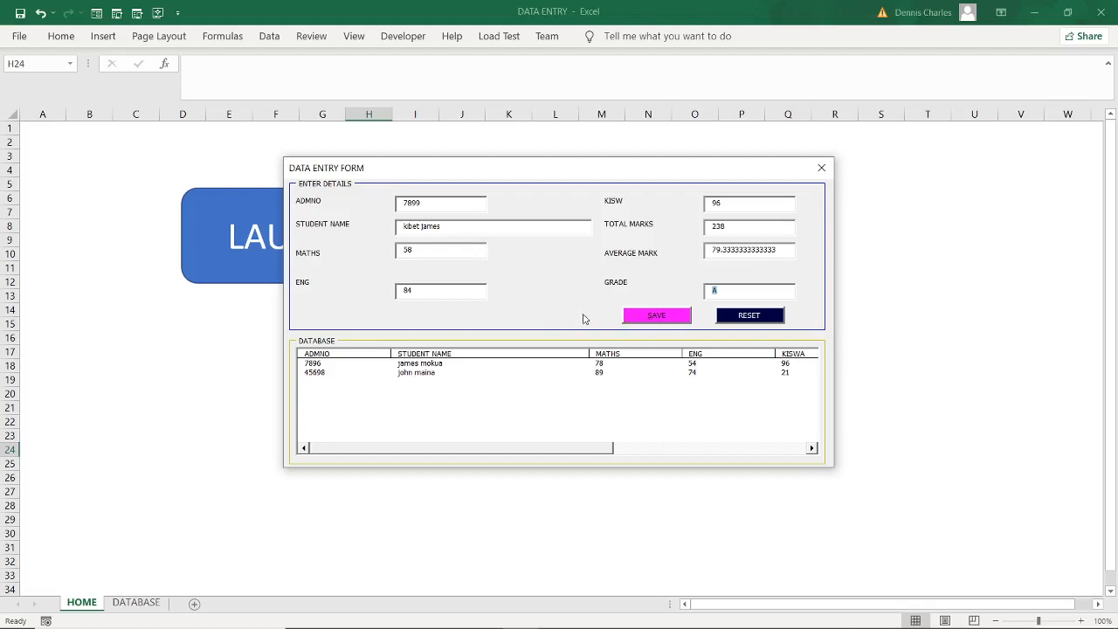
{"action": "mouse_move", "coordinate": [537, 313]}
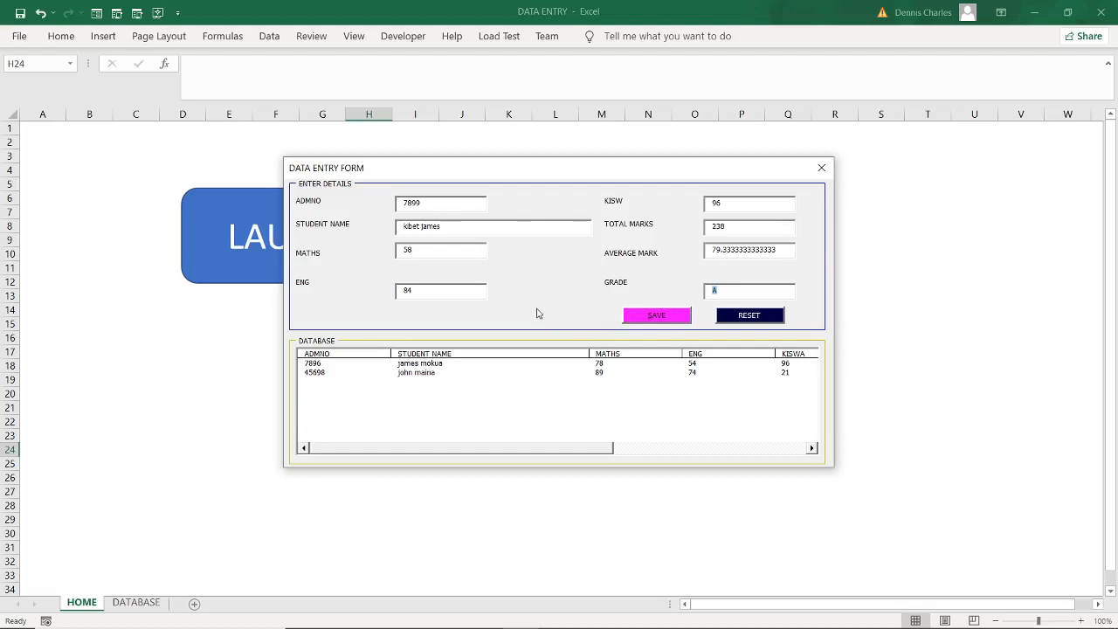
{"action": "mouse_move", "coordinate": [734, 357]}
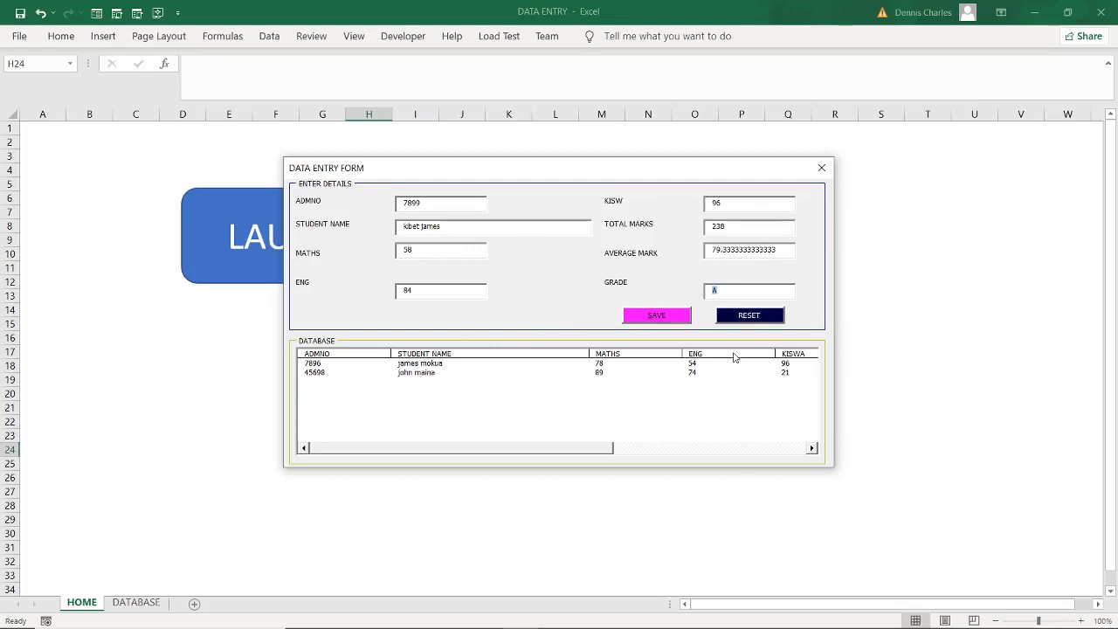
{"action": "mouse_move", "coordinate": [777, 401]}
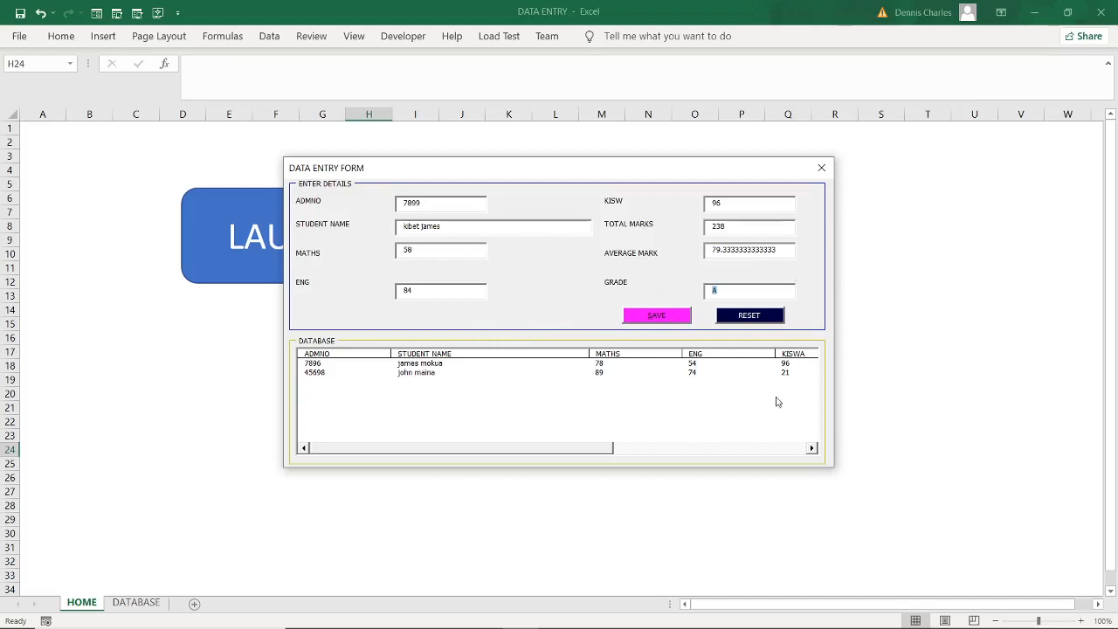
{"action": "mouse_move", "coordinate": [813, 366]}
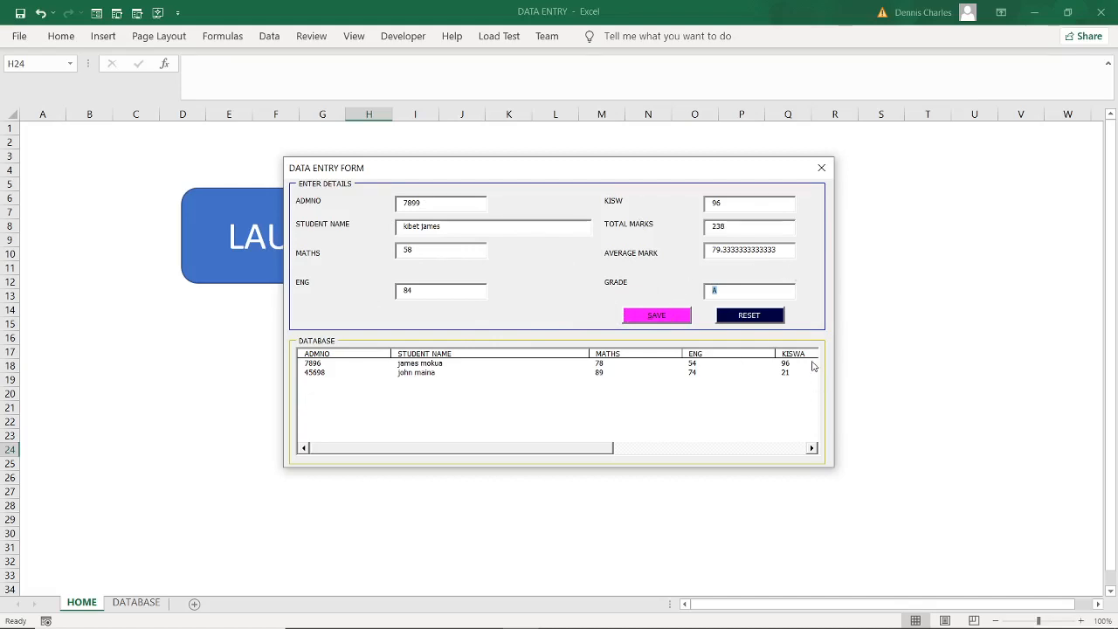
{"action": "mouse_move", "coordinate": [574, 322]}
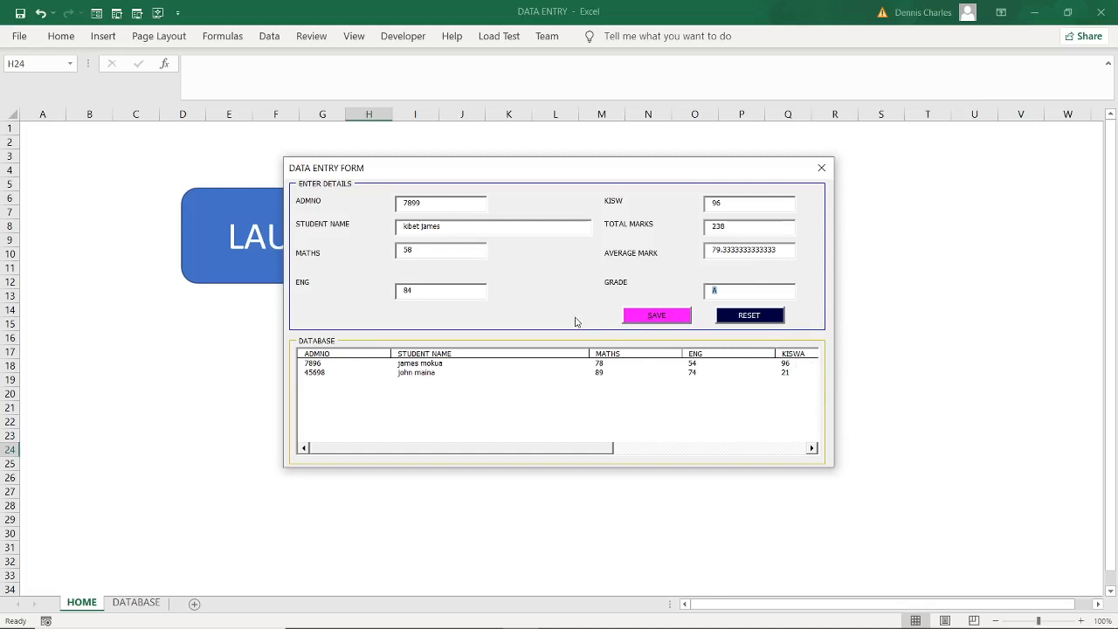
{"action": "mouse_move", "coordinate": [591, 323]}
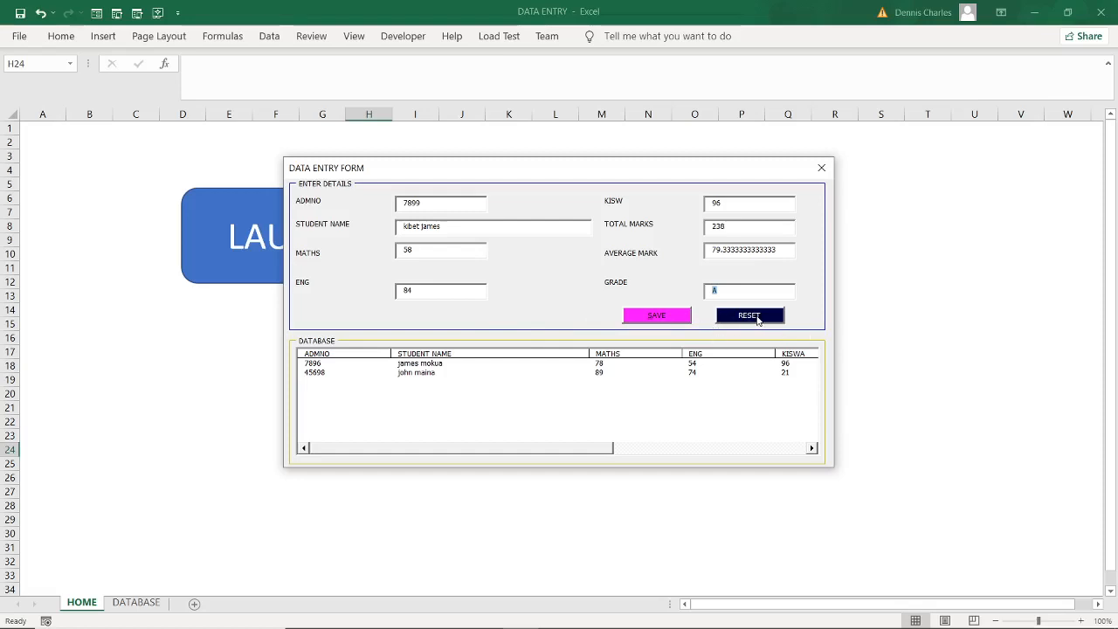
- Reset the form and confirm discarding student 7899's entries
{"action": "left_click", "coordinate": [748, 315]}
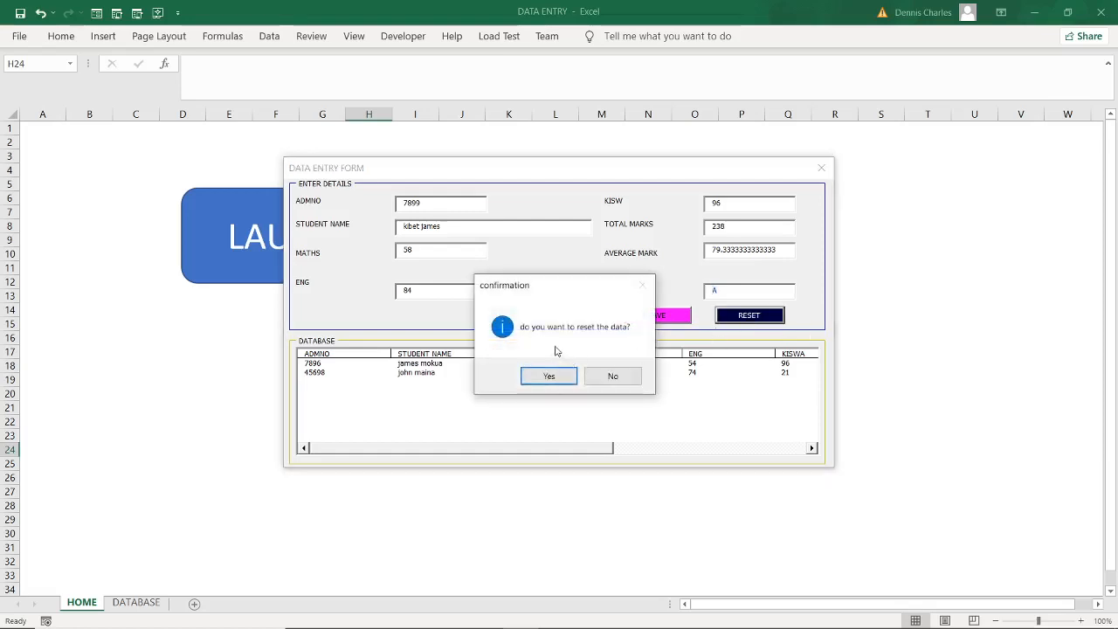
{"action": "left_click", "coordinate": [548, 375]}
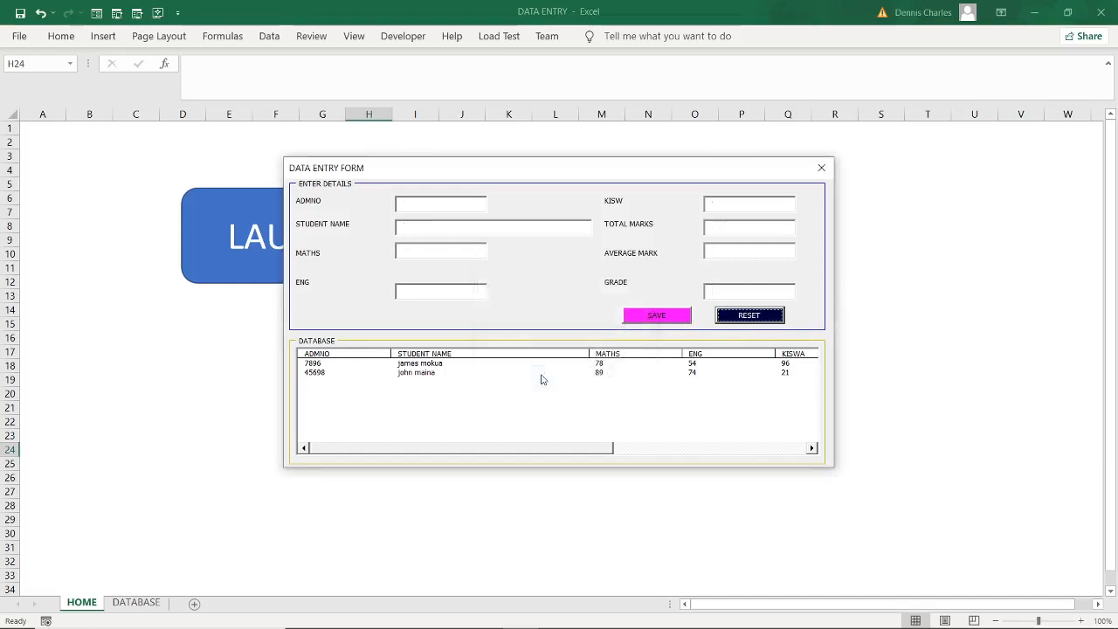
{"action": "mouse_move", "coordinate": [393, 373]}
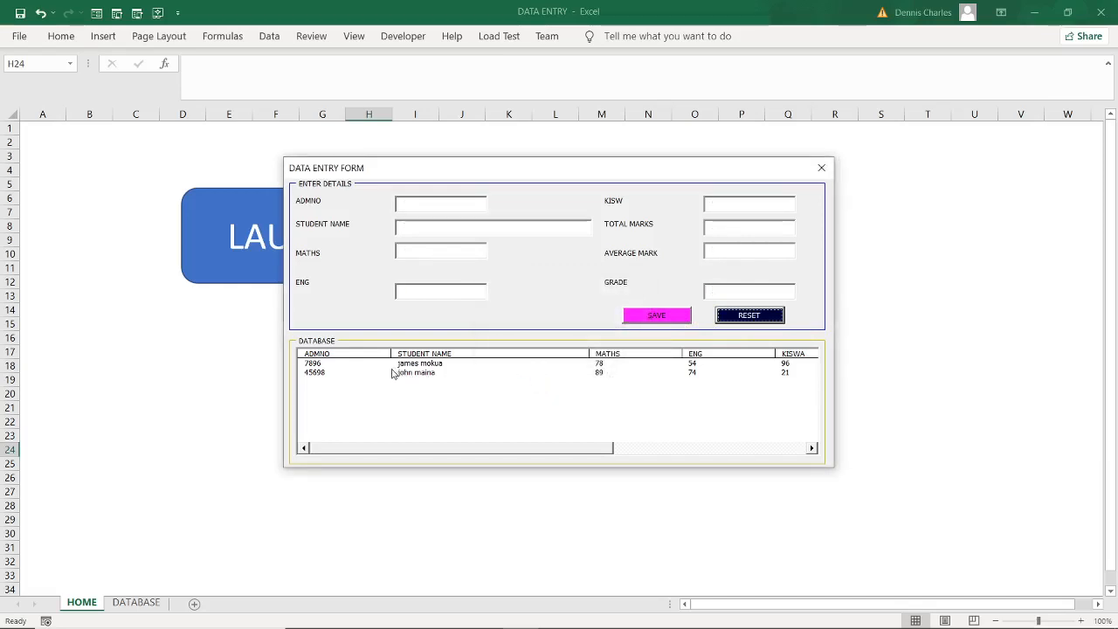
{"action": "mouse_move", "coordinate": [768, 415]}
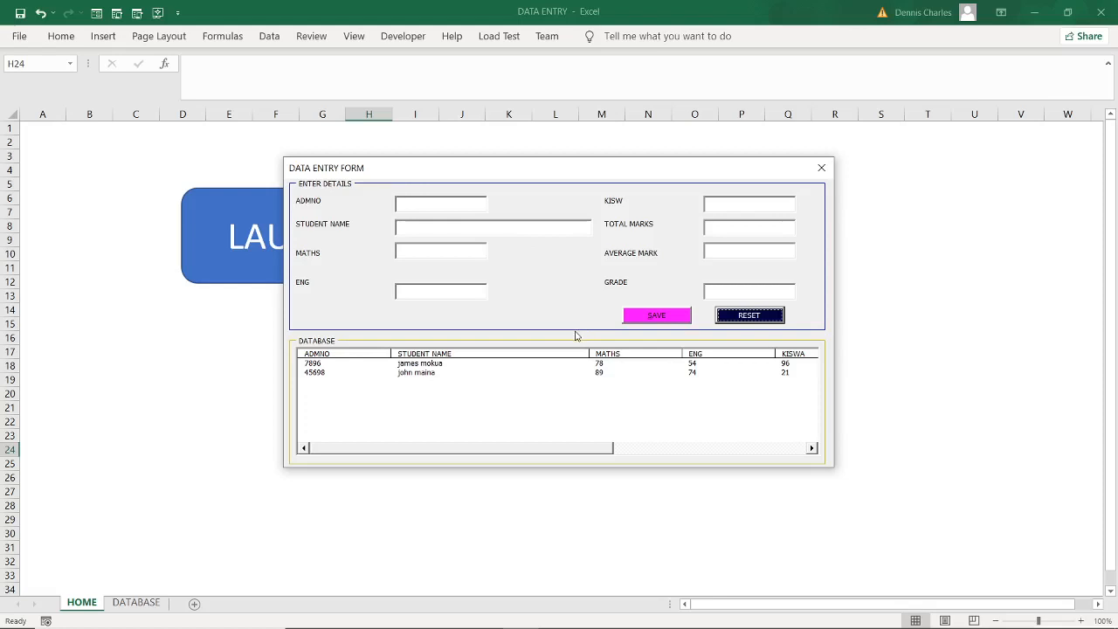
{"action": "mouse_move", "coordinate": [445, 407]}
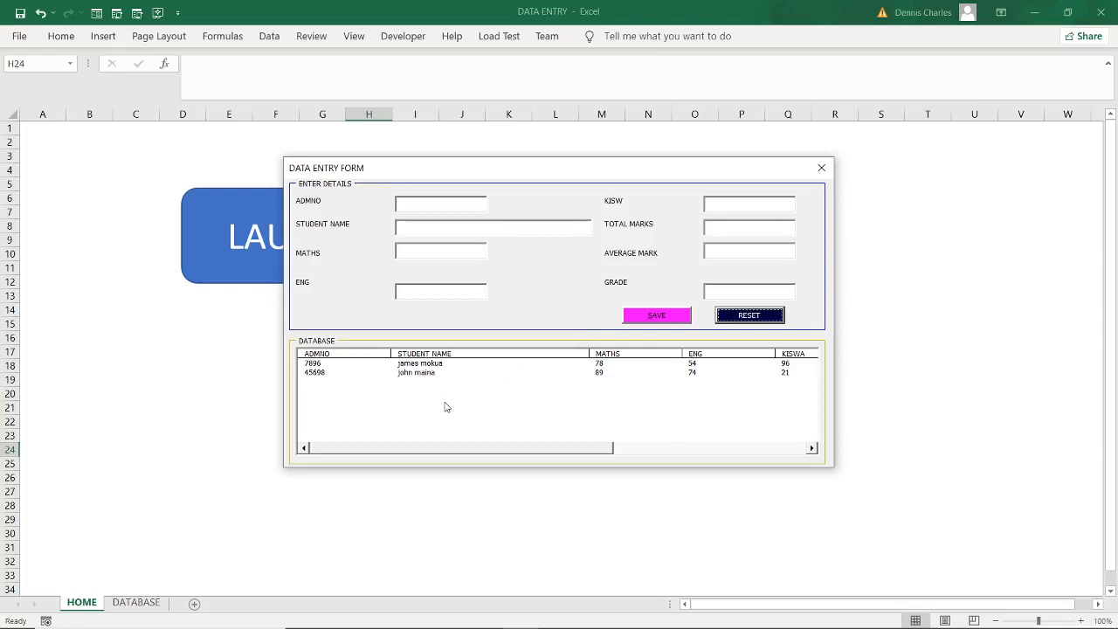
{"action": "mouse_move", "coordinate": [599, 327]}
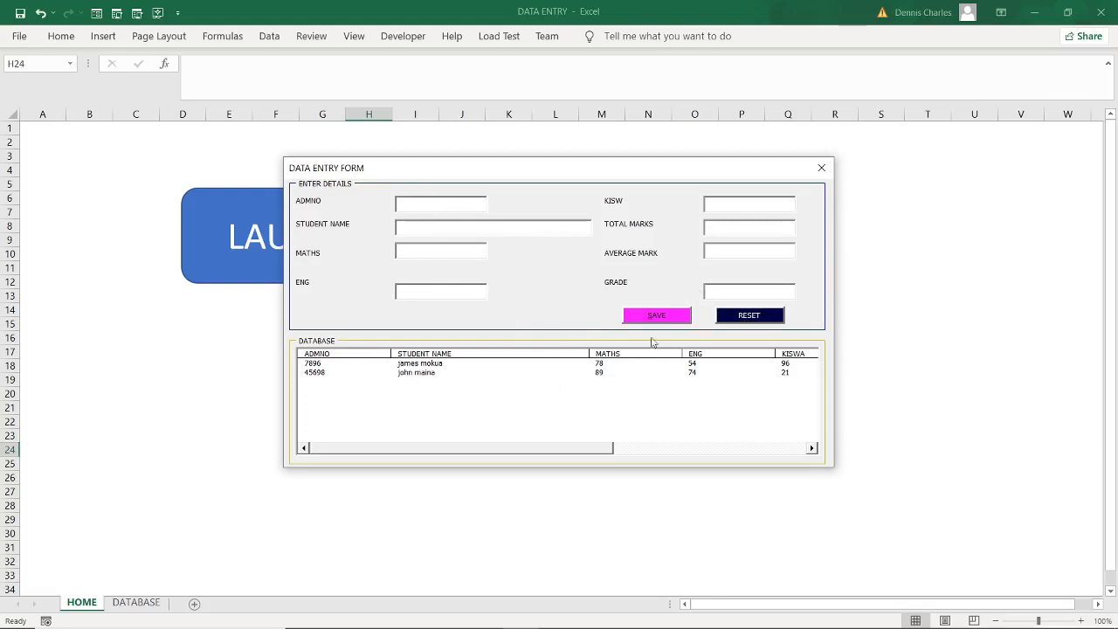
{"action": "mouse_move", "coordinate": [830, 465]}
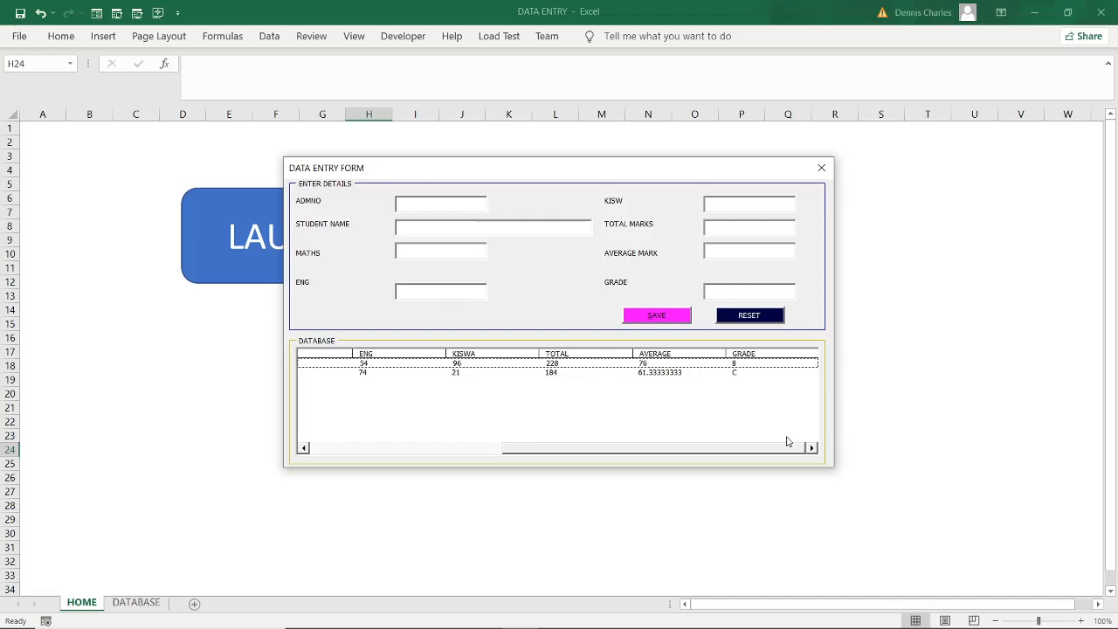
{"action": "mouse_move", "coordinate": [341, 490]}
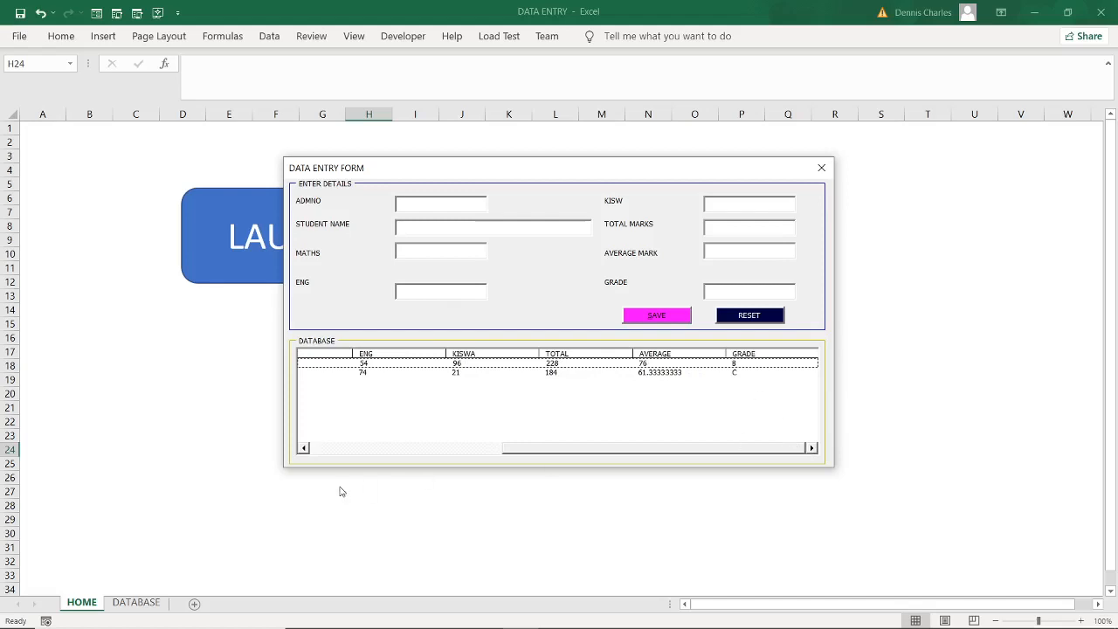
{"action": "mouse_move", "coordinate": [368, 453]}
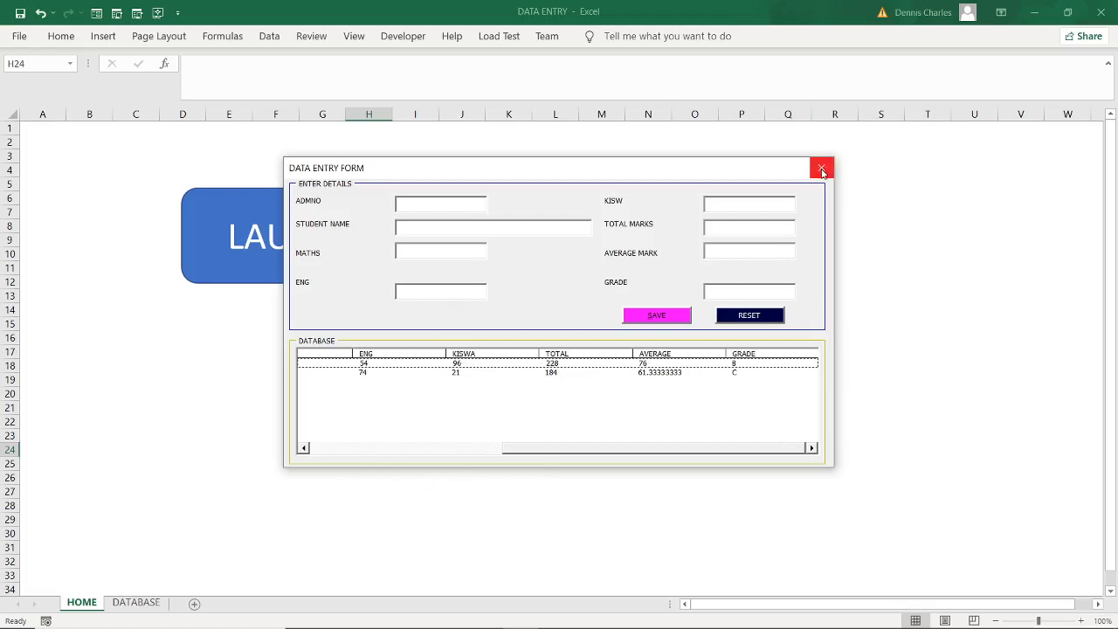
{"action": "mouse_move", "coordinate": [502, 317]}
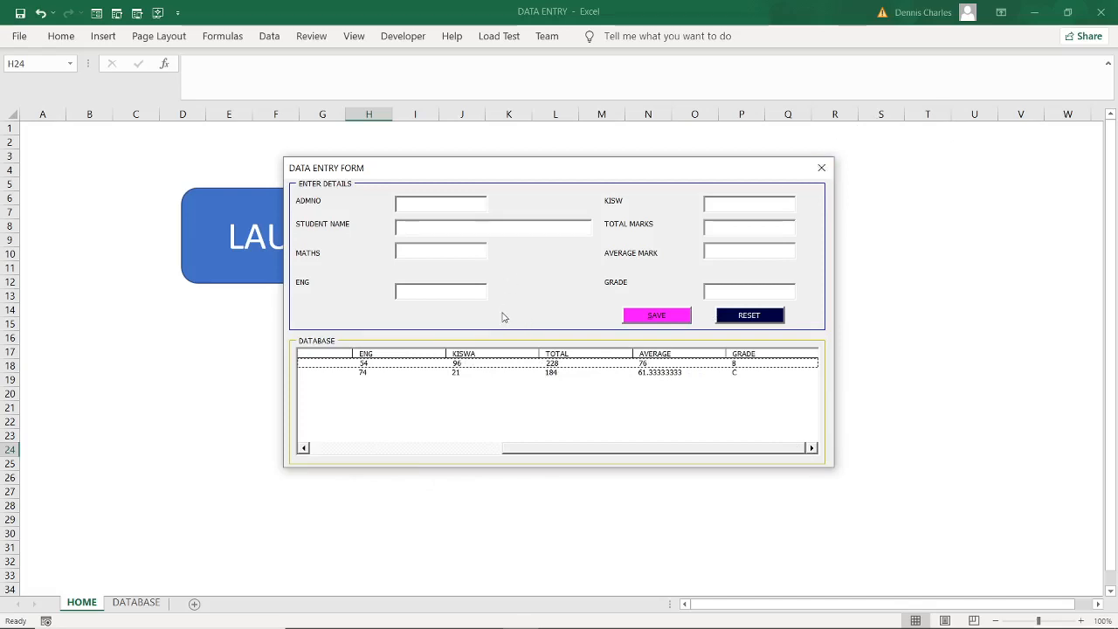
{"action": "mouse_move", "coordinate": [495, 330]}
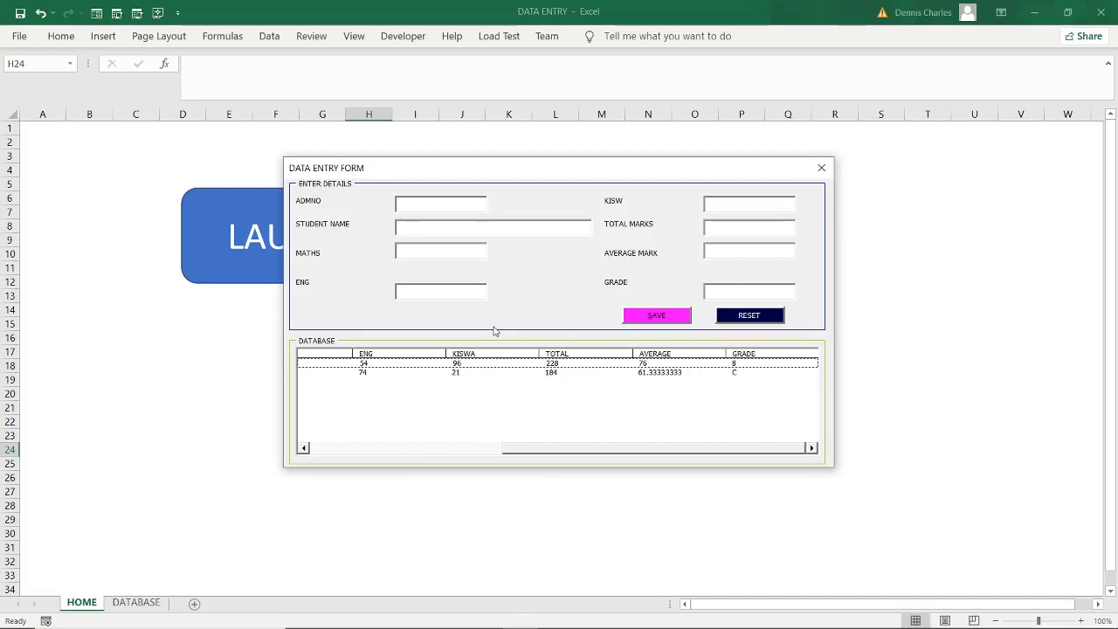
{"action": "mouse_move", "coordinate": [901, 199]}
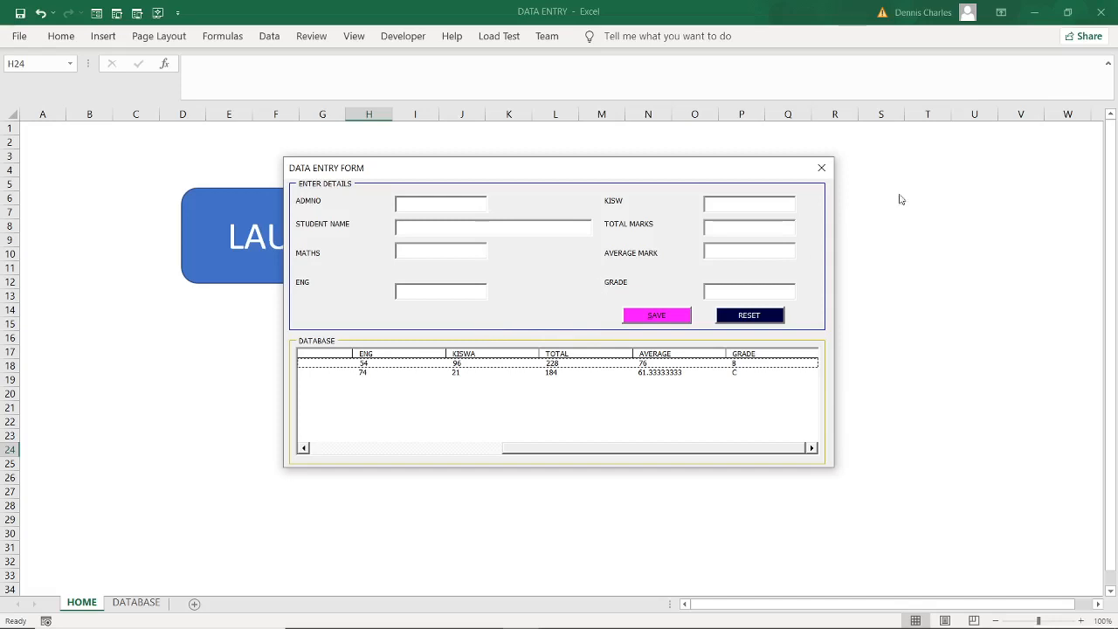
- Close the form and view records 7896 and 45698 on the DATABASE sheet
{"action": "left_click", "coordinate": [819, 167]}
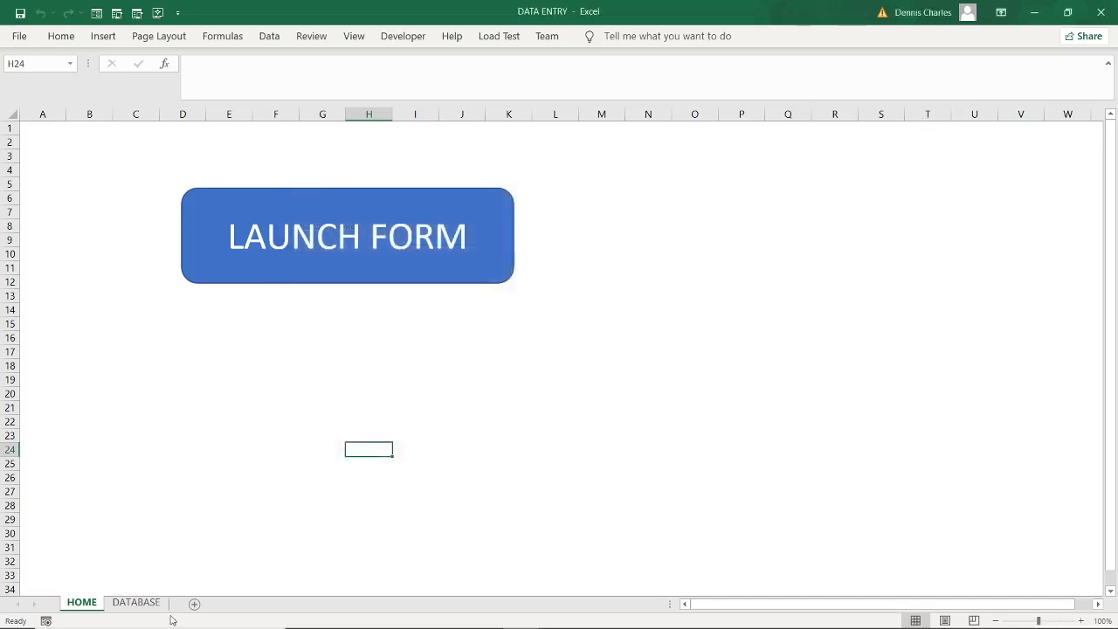
{"action": "left_click", "coordinate": [136, 601]}
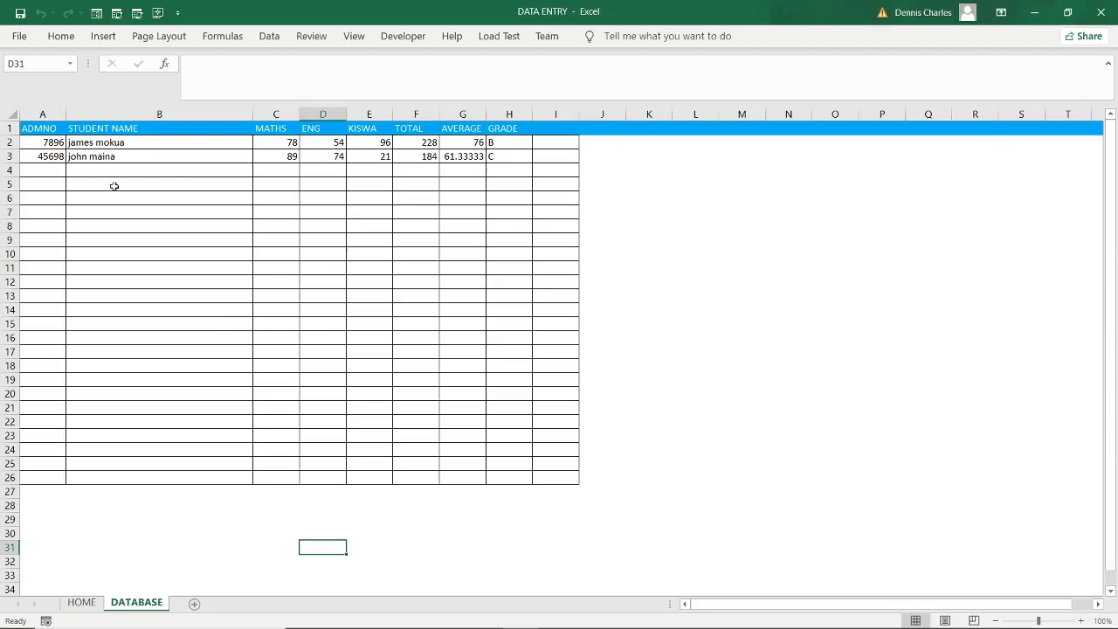
{"action": "mouse_move", "coordinate": [398, 318]}
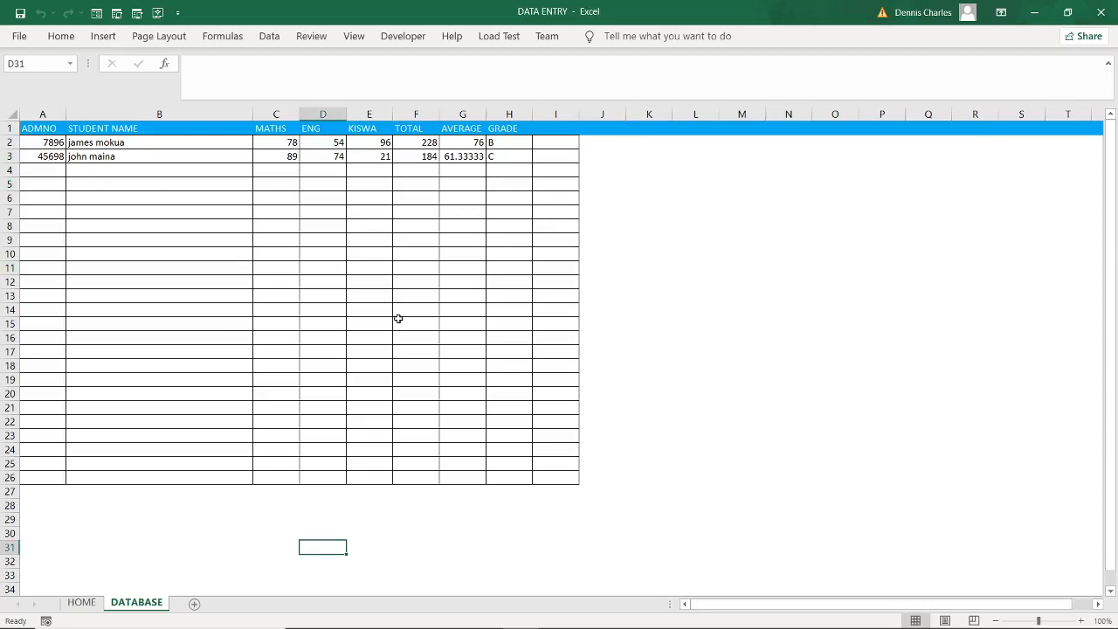
{"action": "mouse_move", "coordinate": [449, 310]}
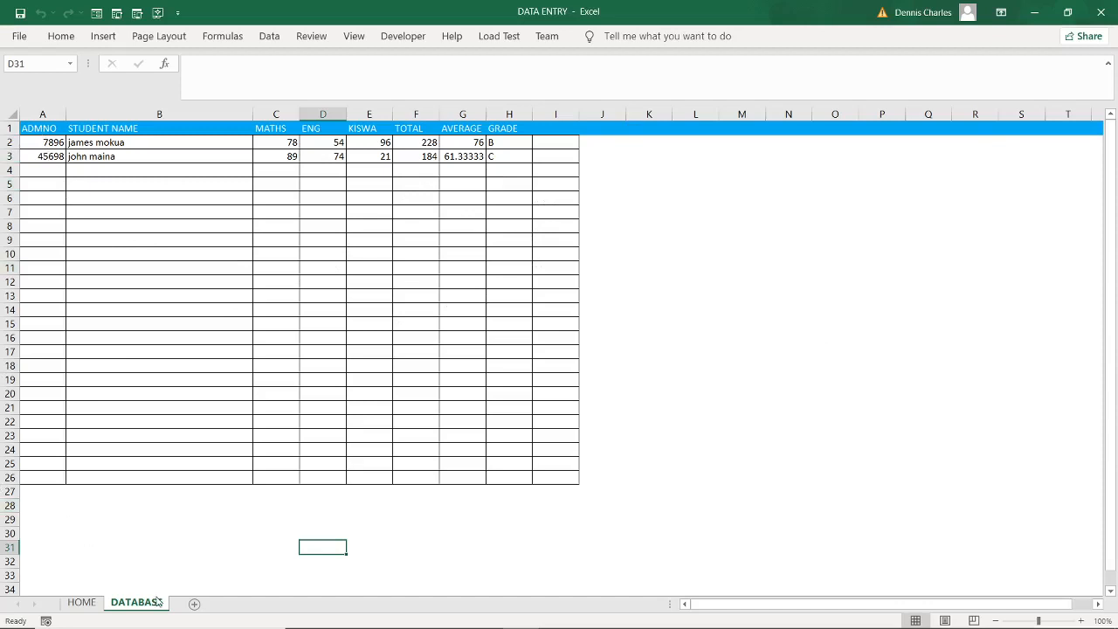
{"action": "mouse_move", "coordinate": [464, 289]}
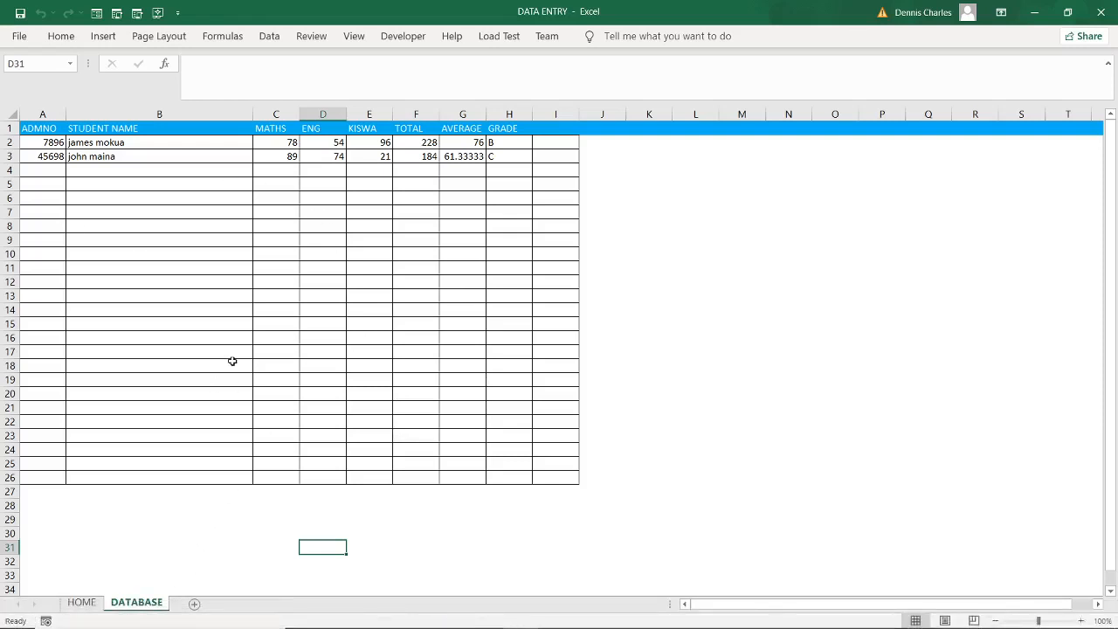
{"action": "mouse_move", "coordinate": [226, 348]}
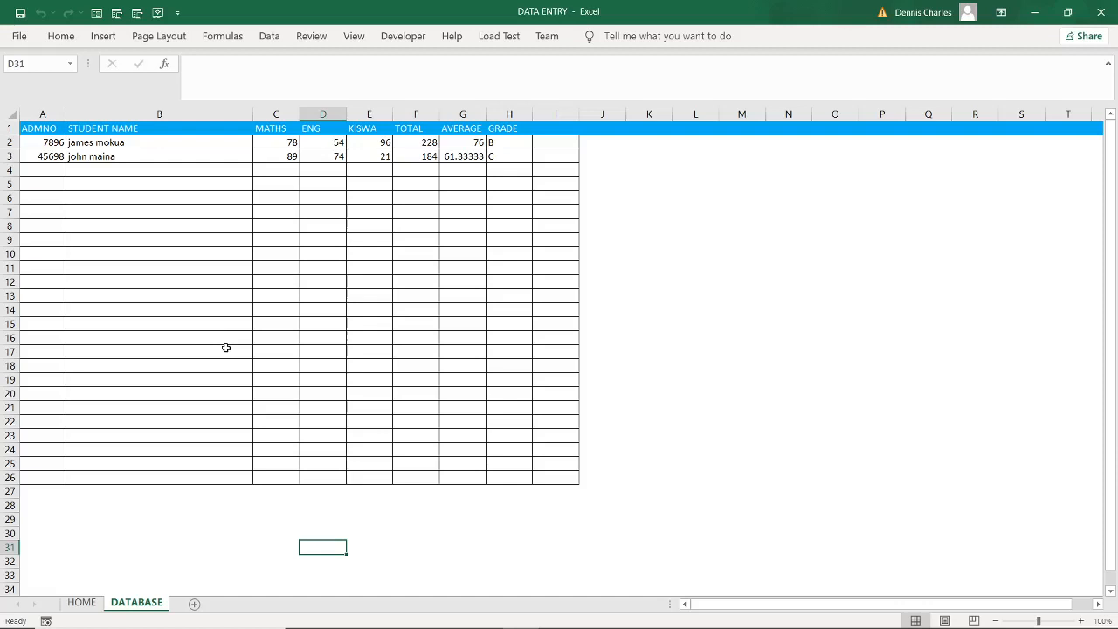
{"action": "mouse_move", "coordinate": [233, 336]}
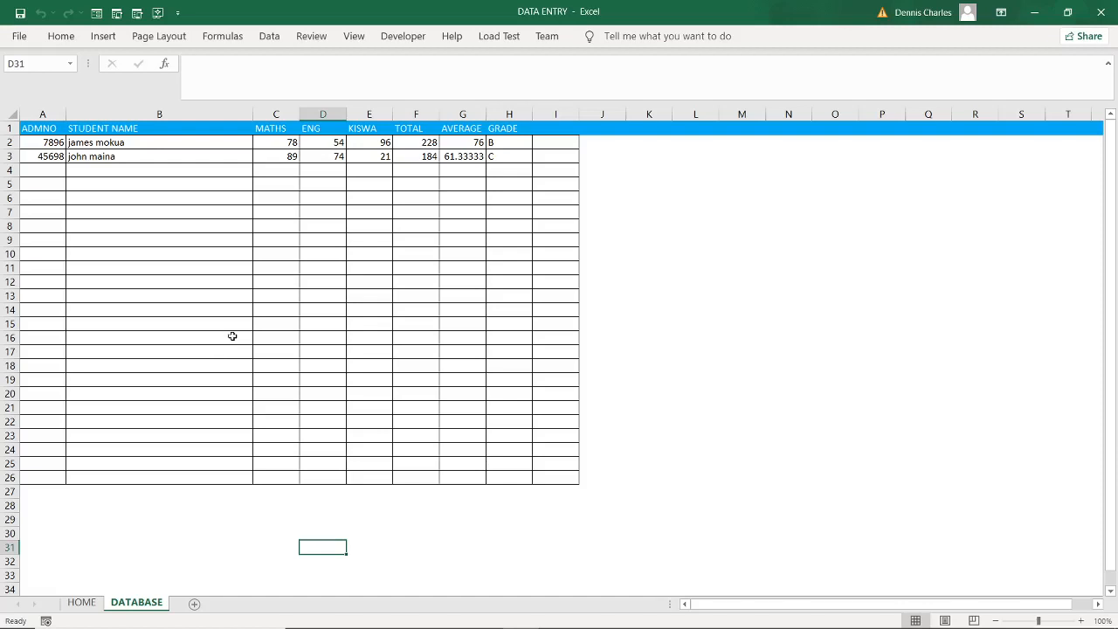
{"action": "mouse_move", "coordinate": [424, 324]}
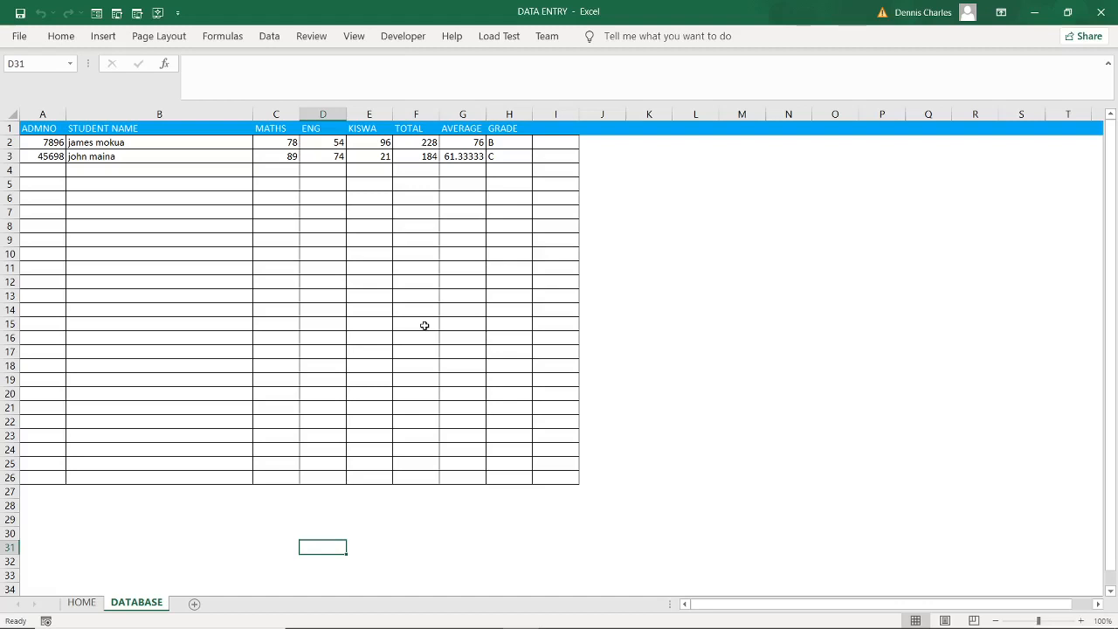
{"action": "mouse_move", "coordinate": [387, 339]}
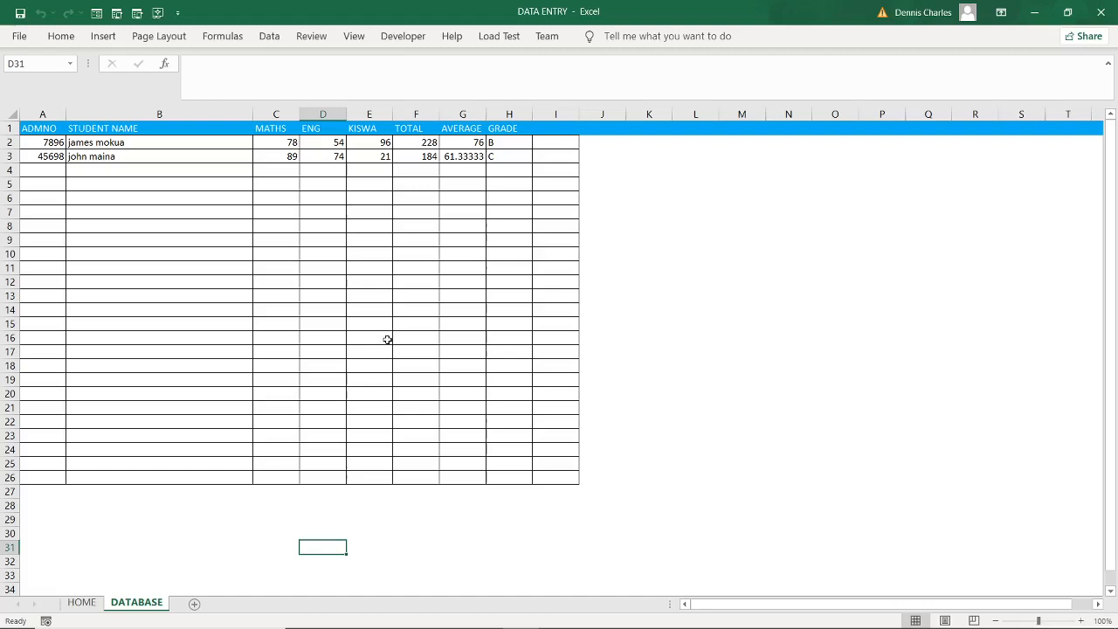
{"action": "mouse_move", "coordinate": [406, 334]}
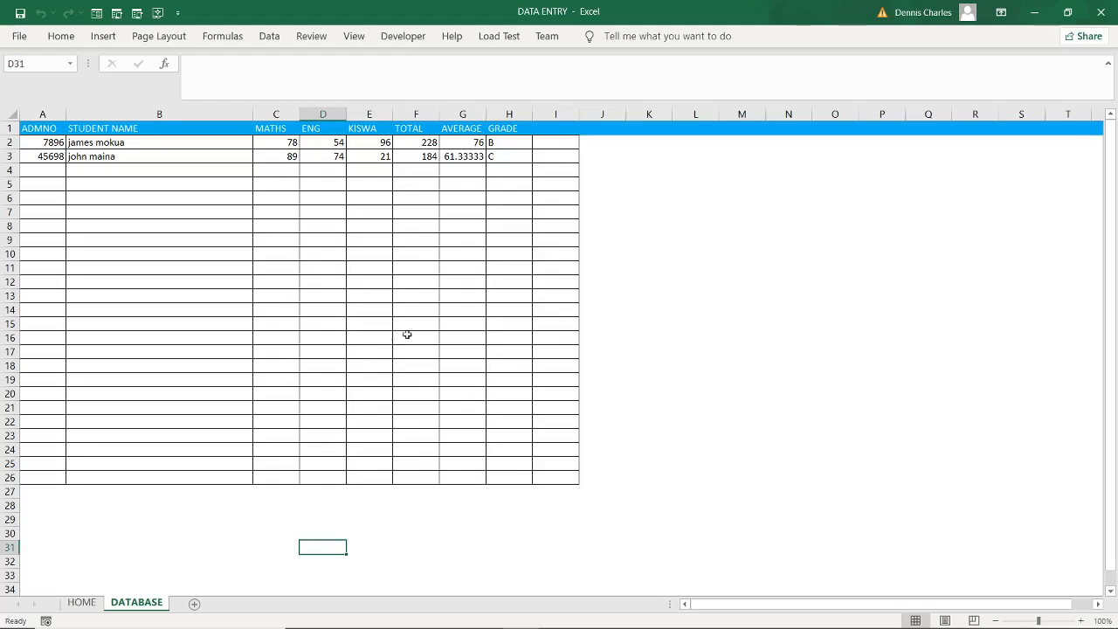